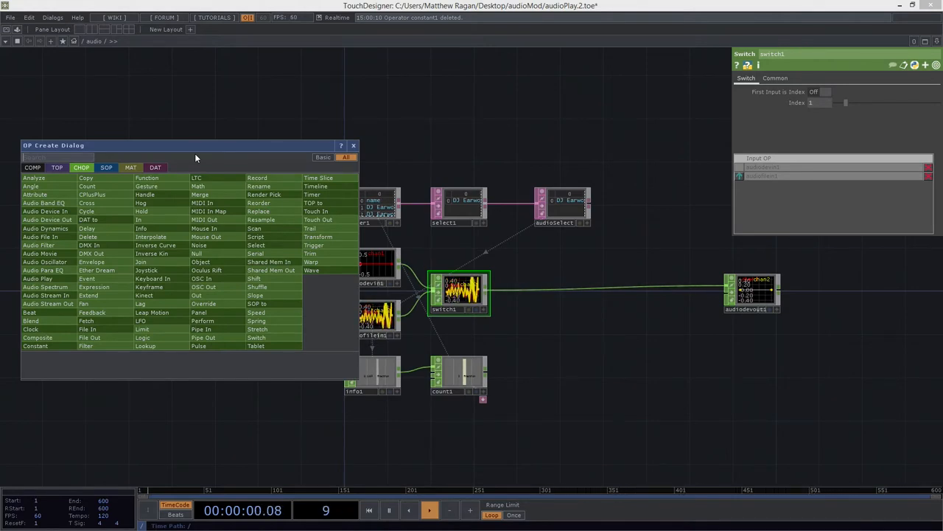
# Step: Place container1 by picking Container from the COMP family of the OP Create Dialog
pyautogui.click(32, 167)
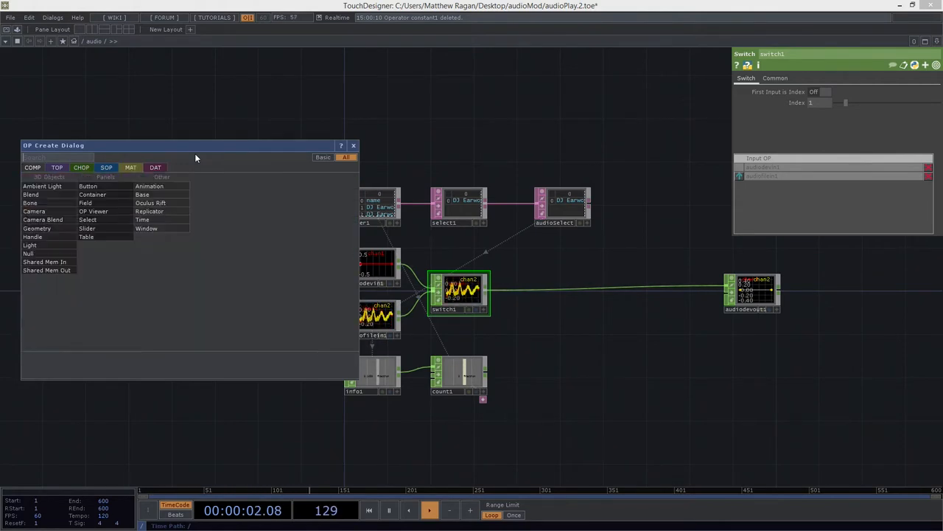
pyautogui.write('con')
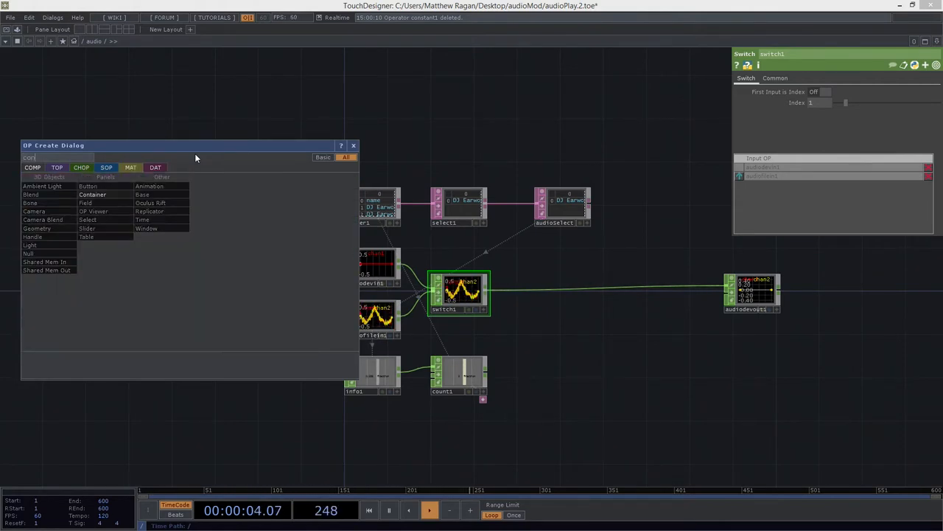
pyautogui.click(93, 194)
pyautogui.write('me.parent().par.')
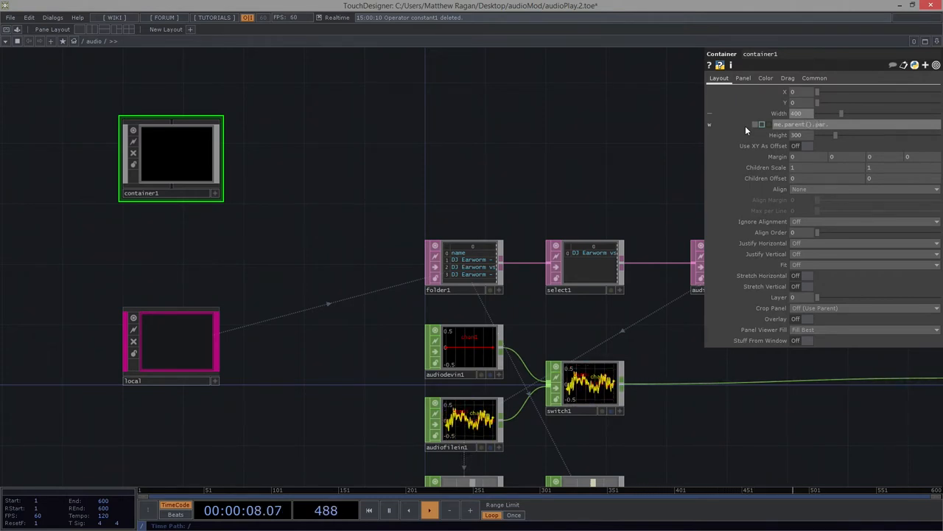
# Step: Enter 150 as container1's width
pyautogui.write('150')
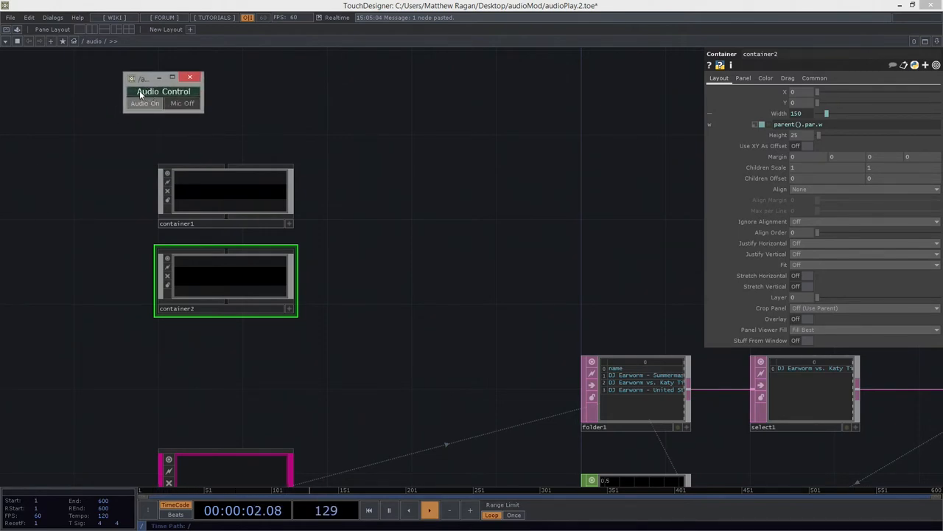
# Step: Close the floating viewer window showing the finished Audio Control panel
pyautogui.click(145, 103)
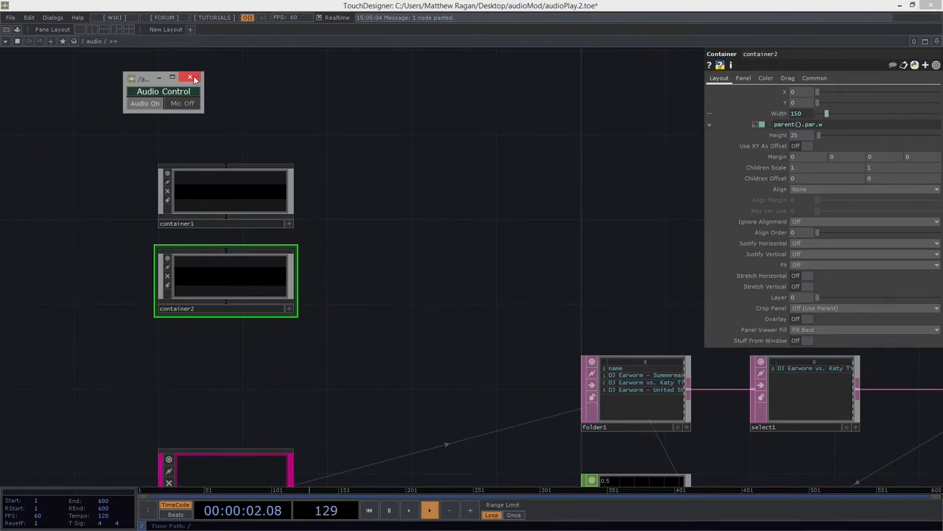
pyautogui.click(190, 78)
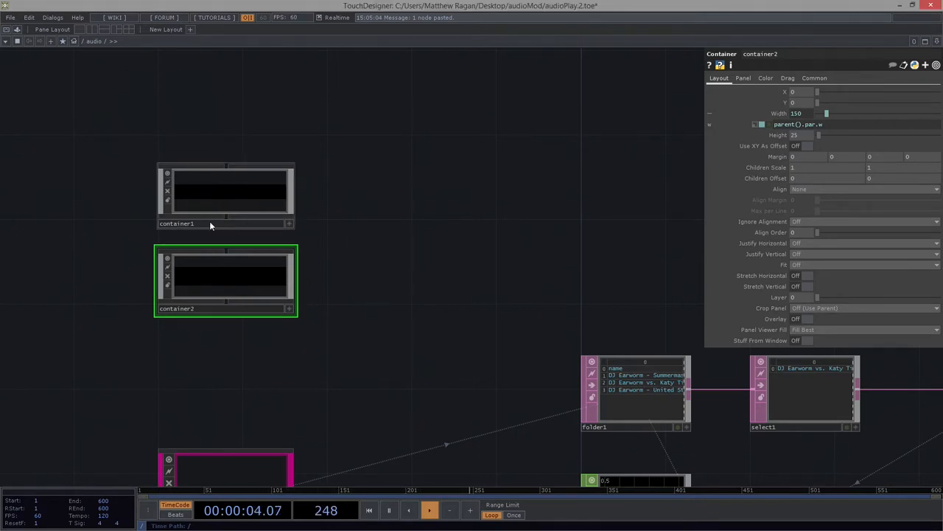
# Step: Rename container1 to 'header' so it becomes header1, then reselect it
pyautogui.click(225, 194)
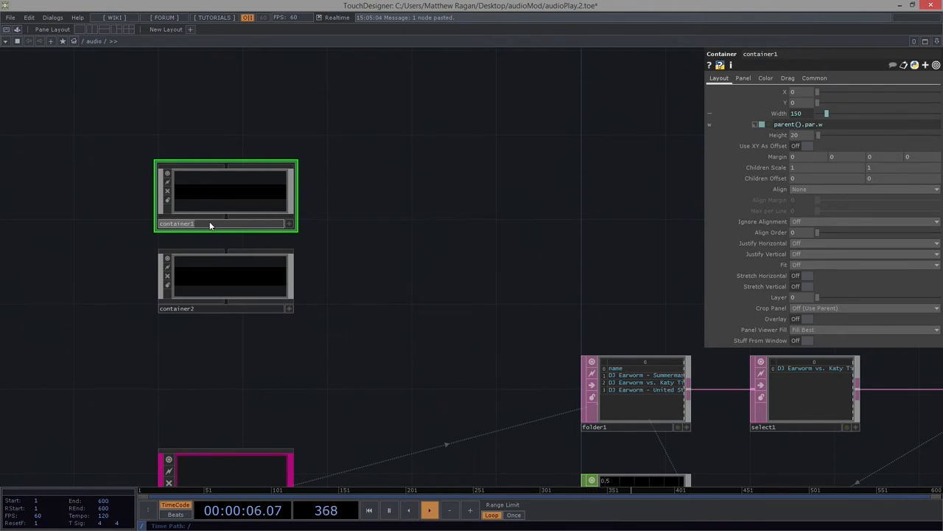
pyautogui.write('header')
pyautogui.click(225, 308)
pyautogui.write('bin1')
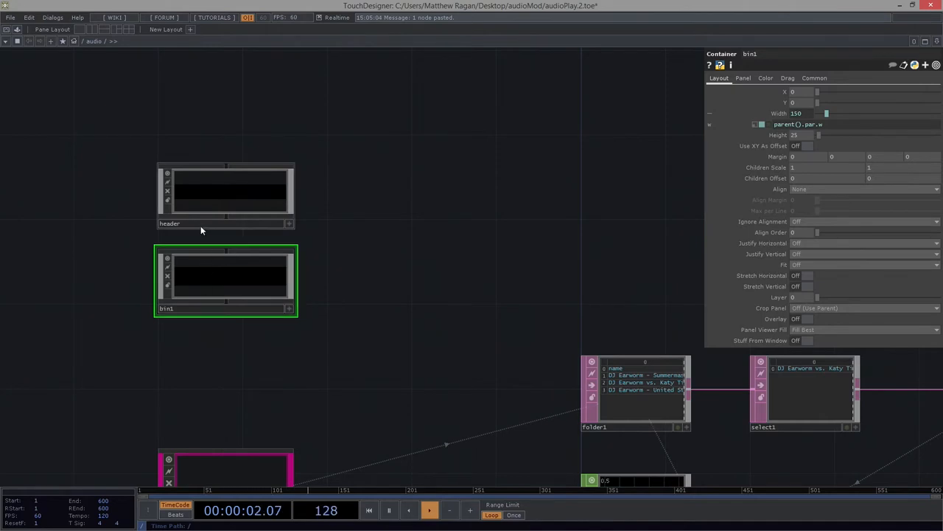
pyautogui.click(225, 195)
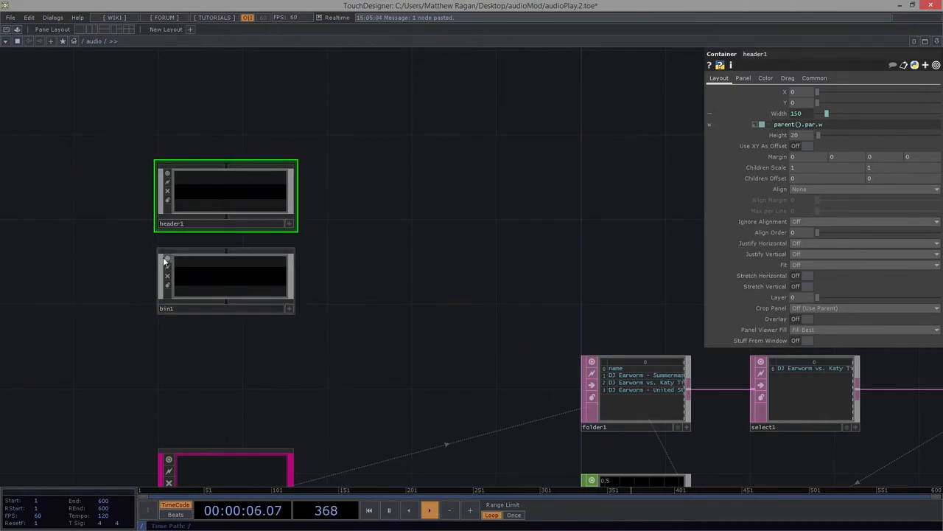
pyautogui.moveTo(290, 223)
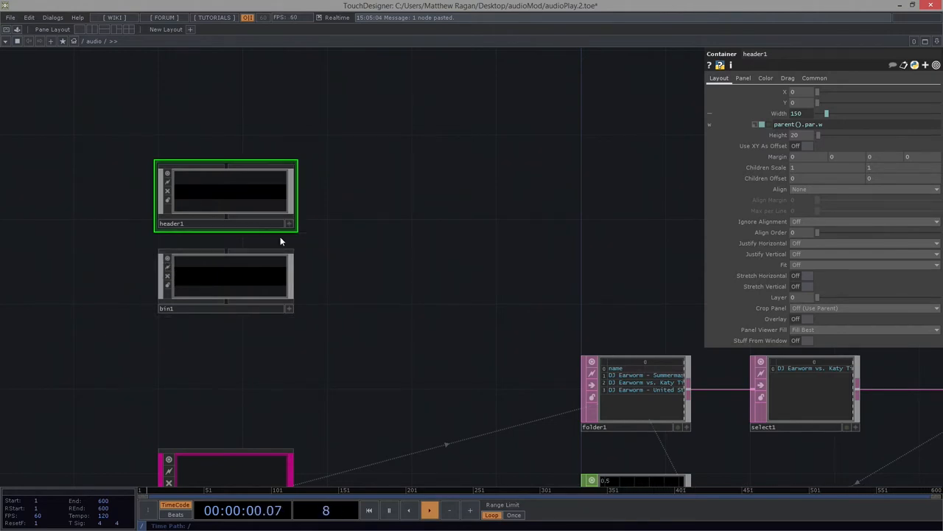
pyautogui.moveTo(360, 271)
pyautogui.write('butt')
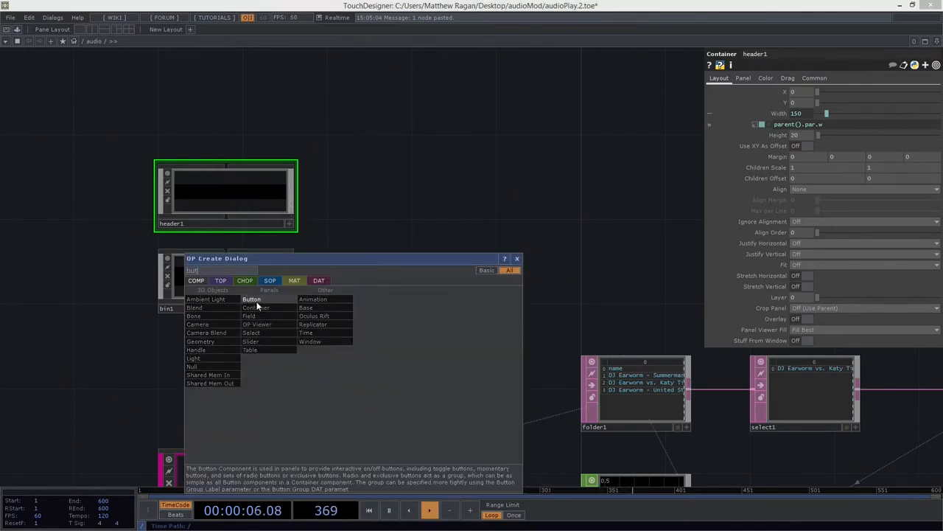
# Step: Create a Button COMP, button1, in the audio network
pyautogui.click(251, 298)
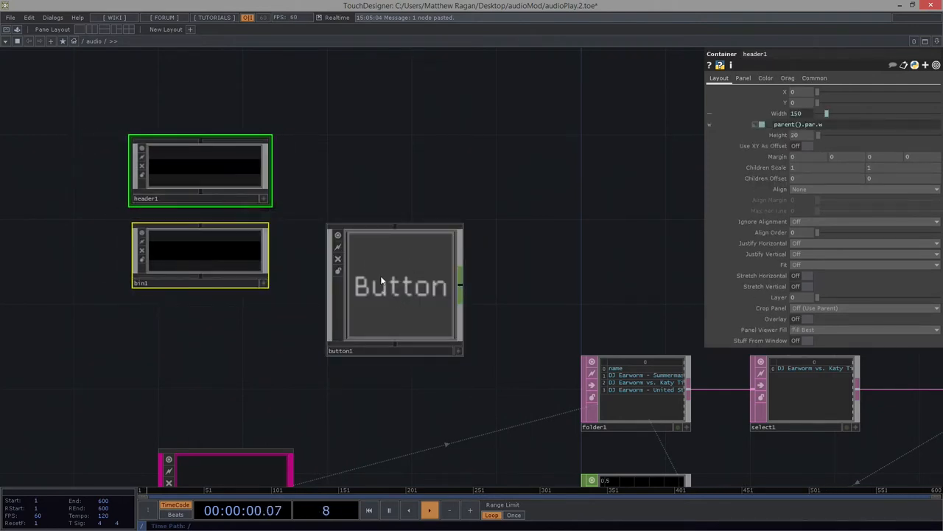
pyautogui.moveTo(384, 205)
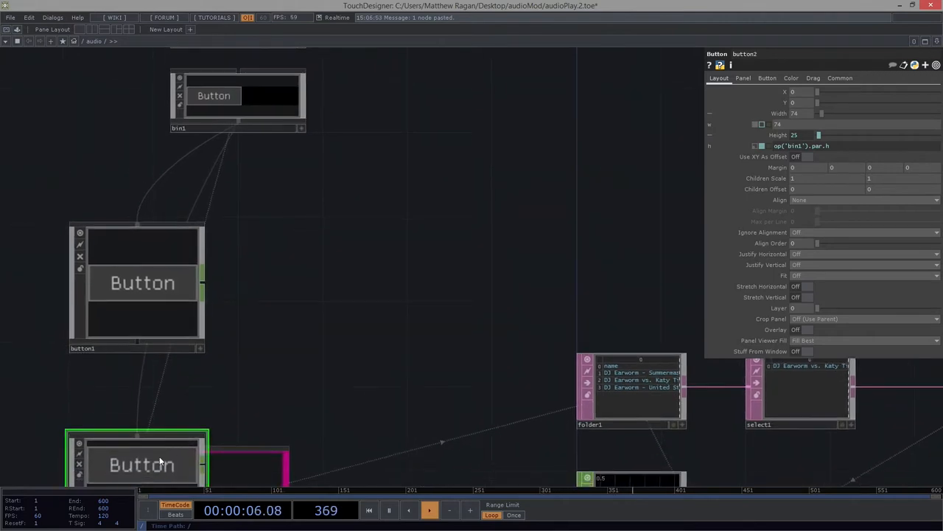
# Step: Set bin1's child Align to Layout Horizontal Left to Right
pyautogui.moveTo(136, 457); pyautogui.dragTo(299, 273)
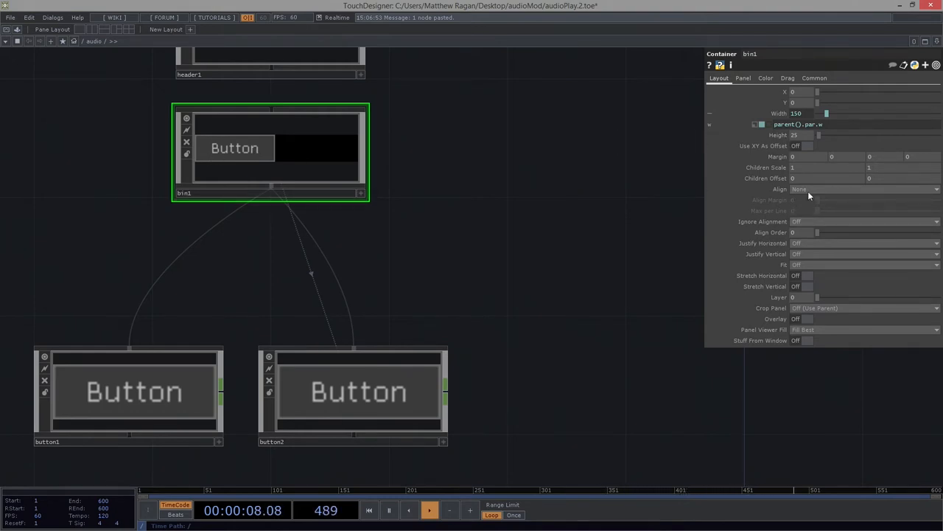
pyautogui.click(862, 189)
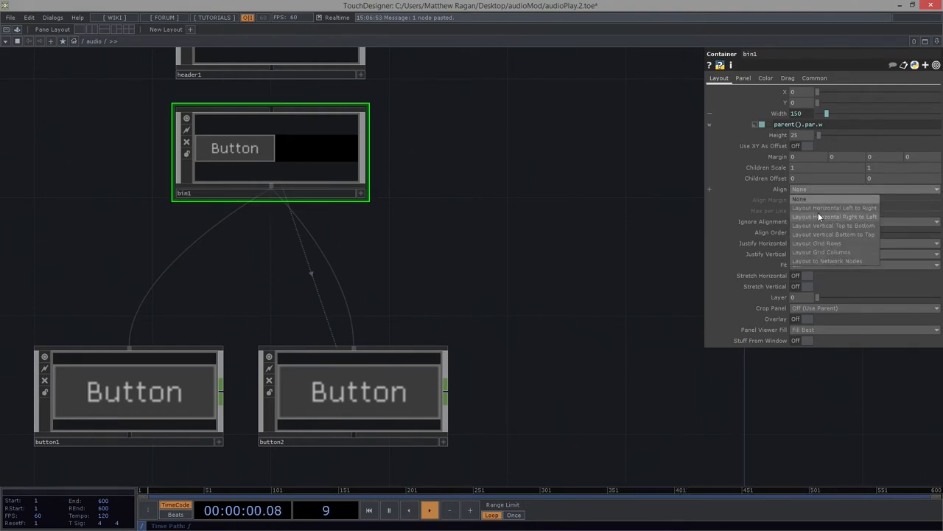
pyautogui.click(834, 208)
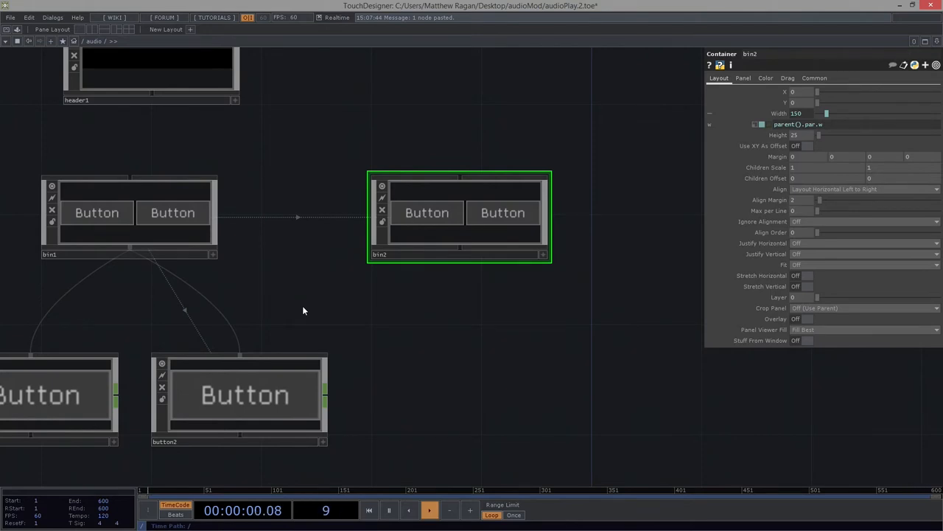
pyautogui.moveTo(438, 199)
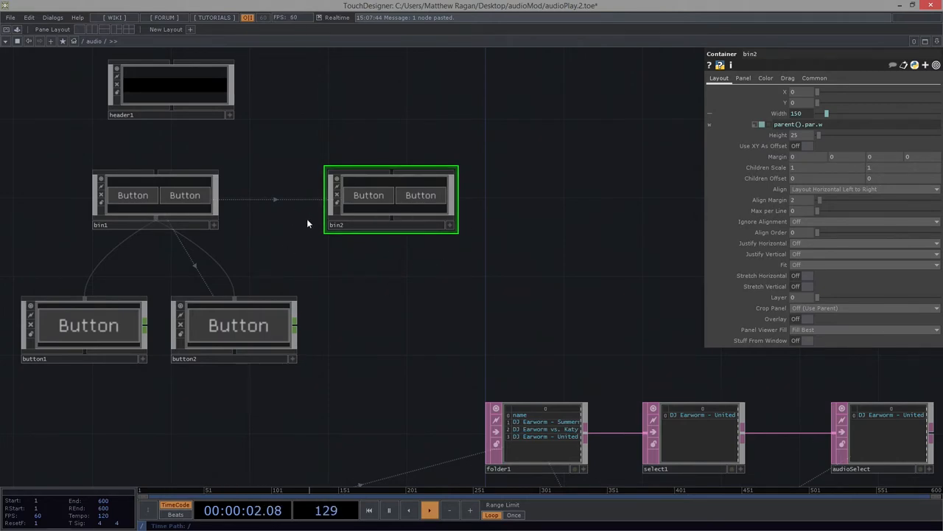
pyautogui.moveTo(471, 275)
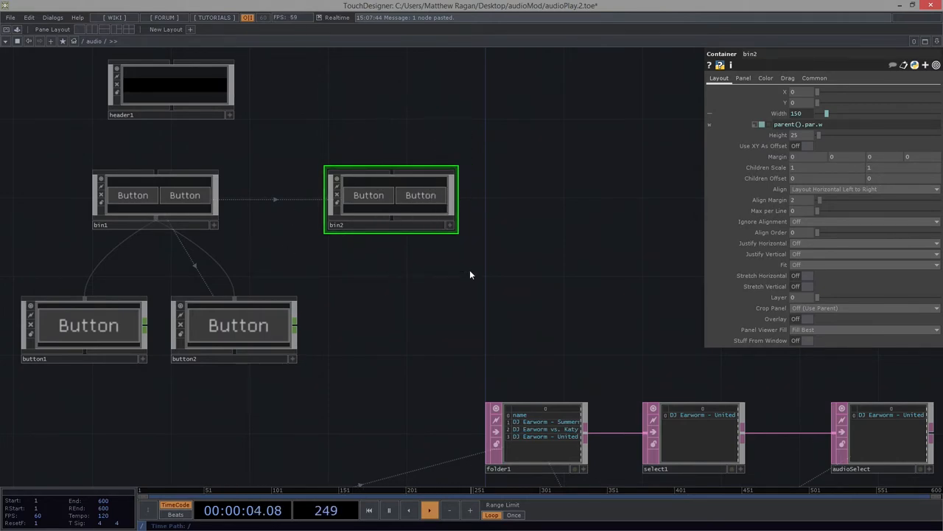
# Step: Delete bin2, save as audioPlay.3, and arrange the buttons in a row beside bin1
pyautogui.press('Delete')
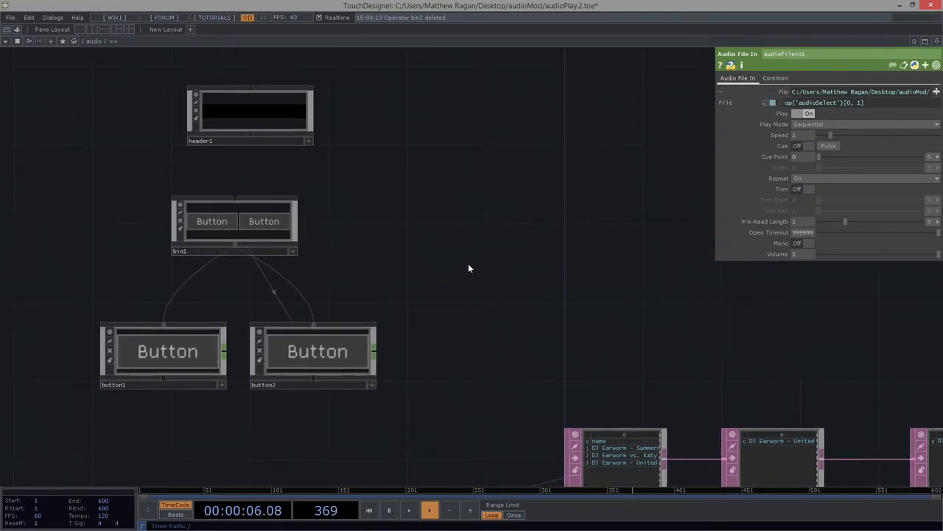
pyautogui.press('ctrl+s')
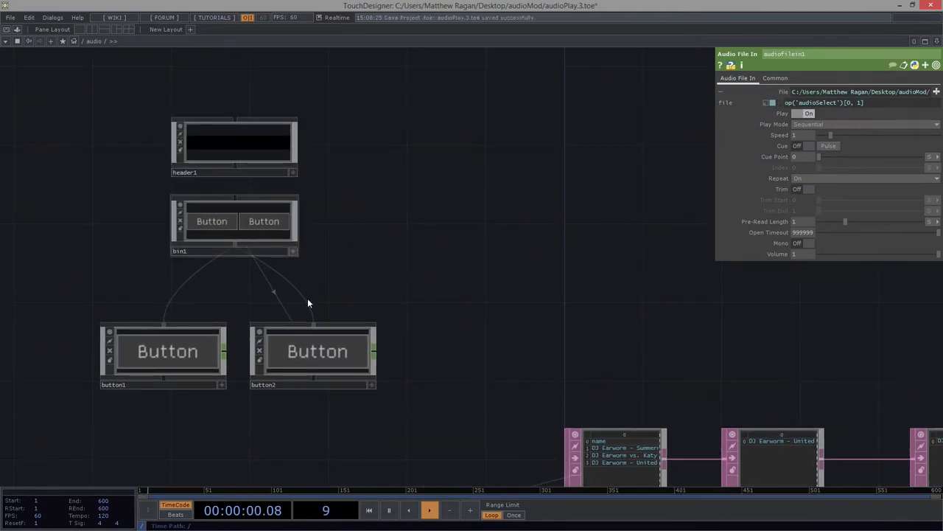
pyautogui.moveTo(317, 351); pyautogui.dragTo(514, 249)
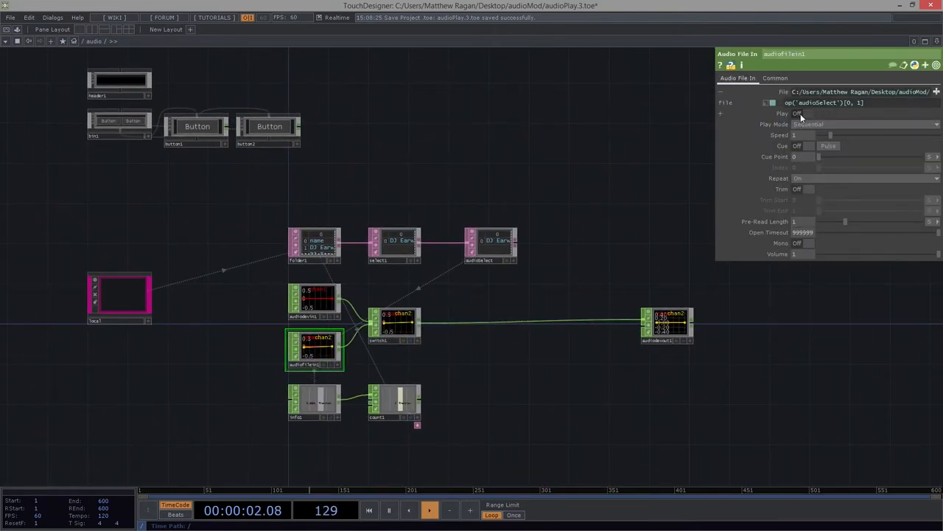
# Step: Set audiofilein1's Play toggle back to On
pyautogui.click(803, 113)
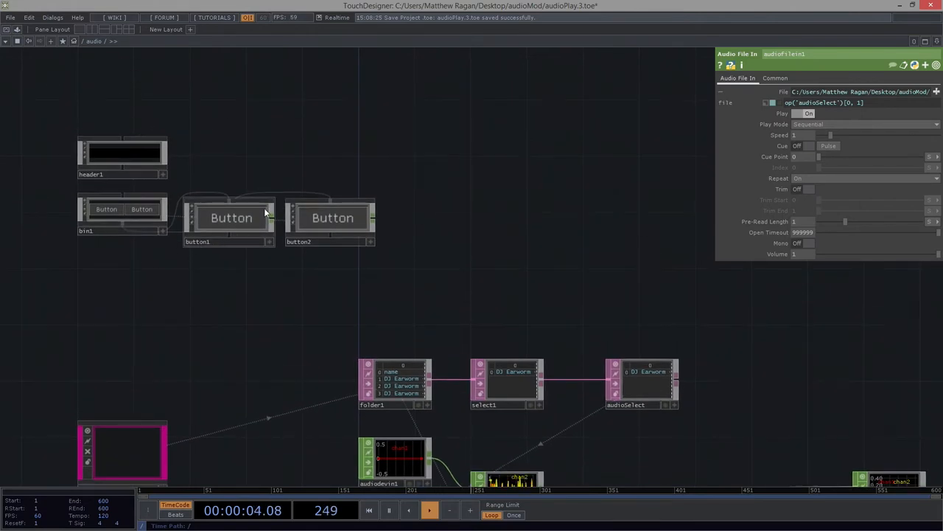
pyautogui.moveTo(233, 230)
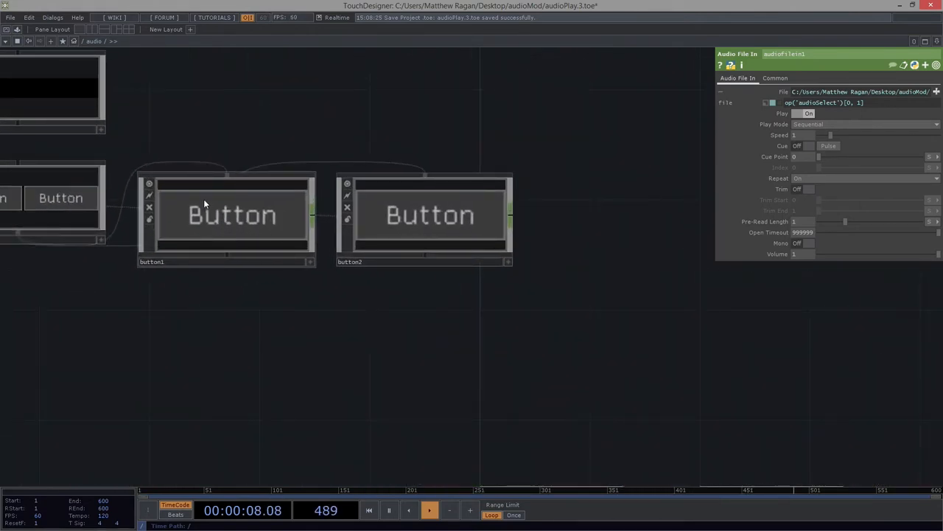
# Step: Inside button1, inspect the state operator and the bg Text TOP's font colour
pyautogui.doubleClick(232, 215)
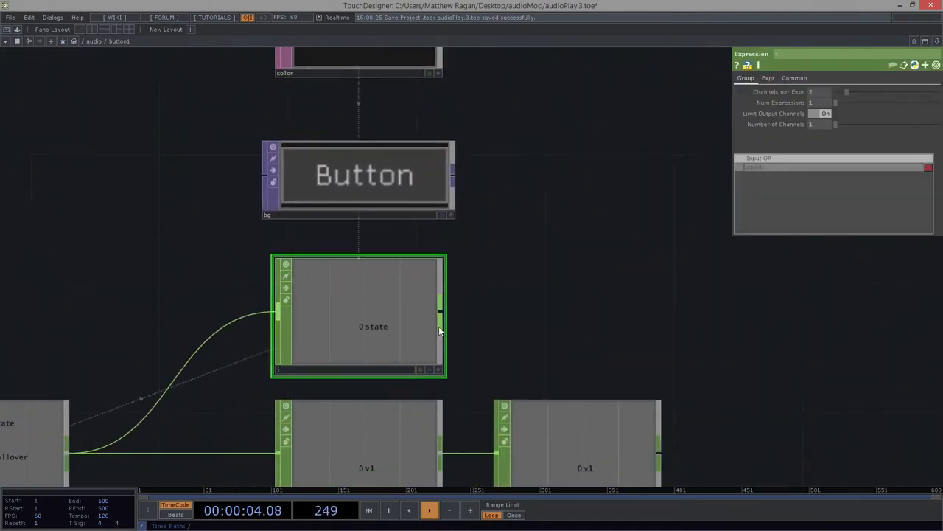
pyautogui.click(358, 177)
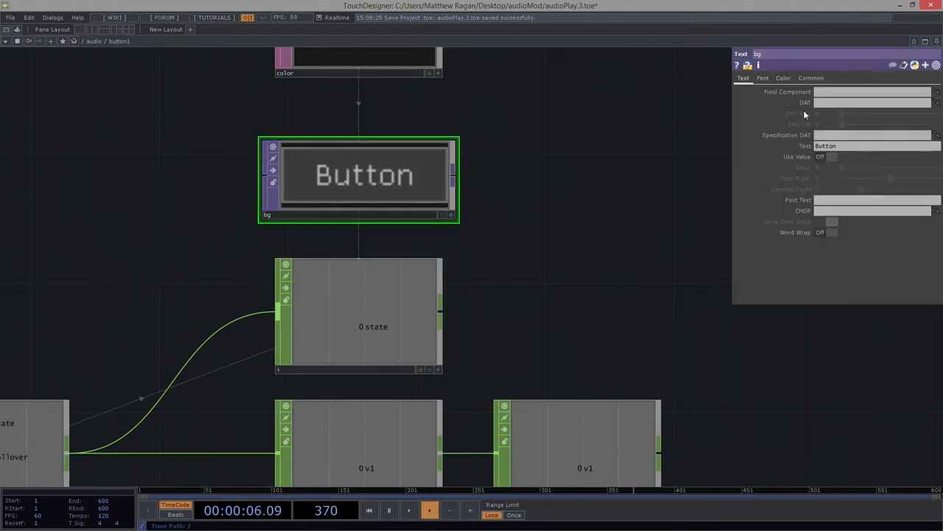
pyautogui.click(783, 77)
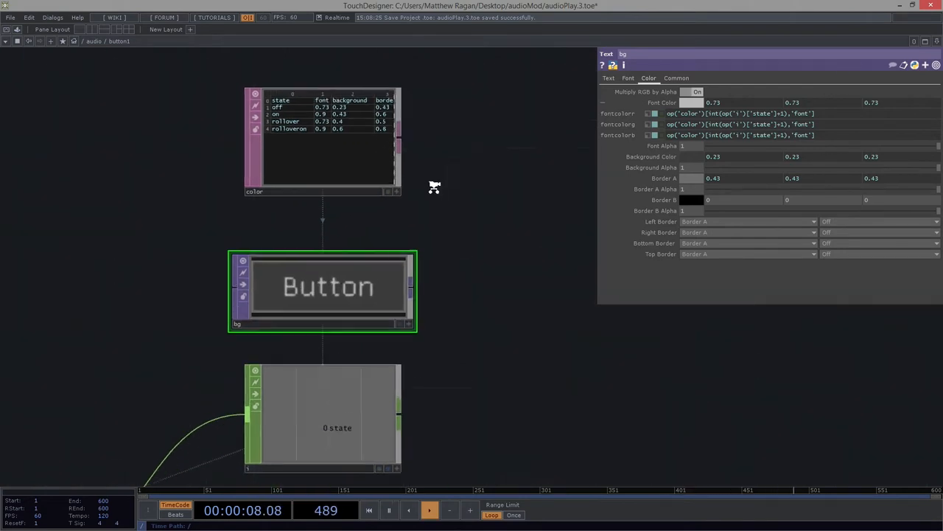
# Step: Add a 'text' column after border in the color table, entering Audio Pause/Audio Play labels
pyautogui.doubleClick(317, 140)
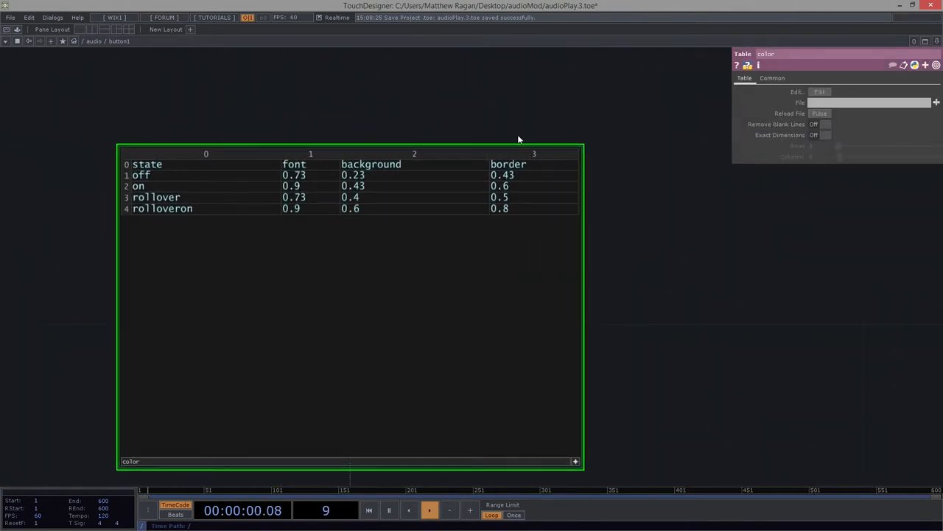
pyautogui.rightClick(518, 140)
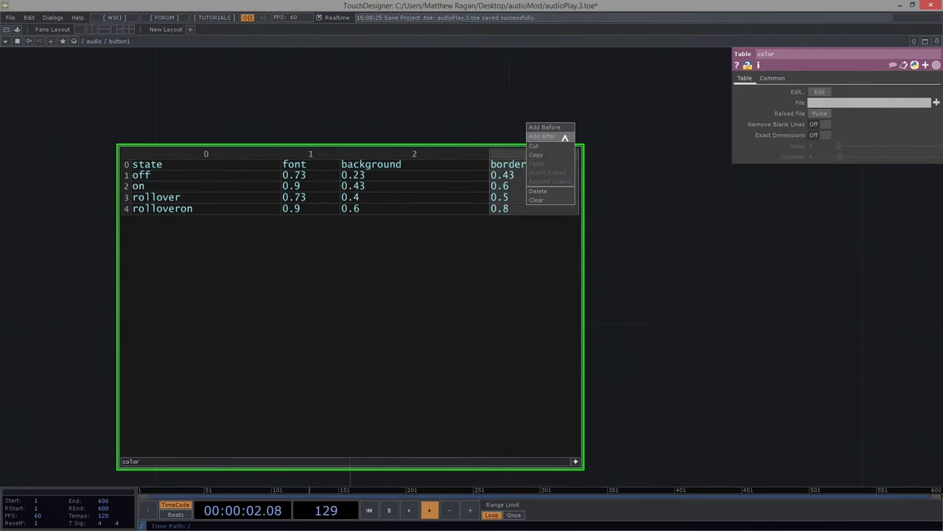
pyautogui.click(542, 136)
pyautogui.write('text')
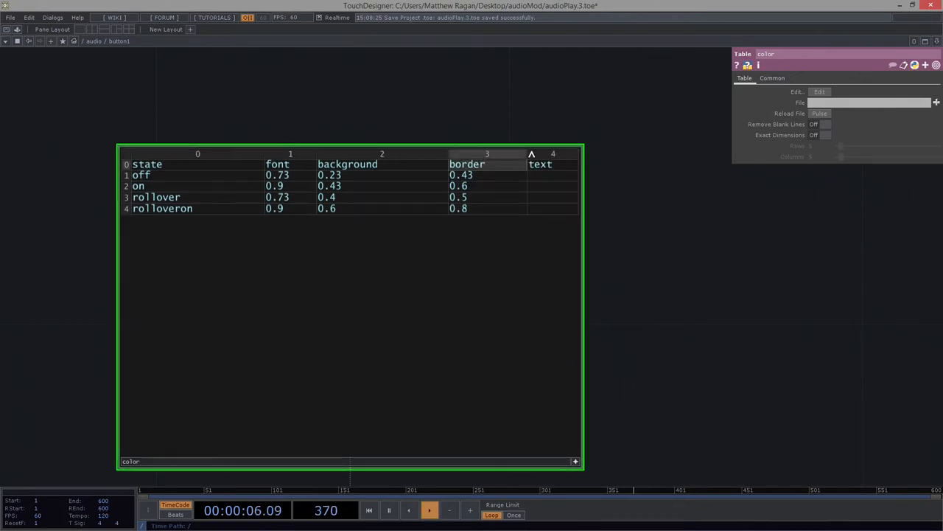
pyautogui.rightClick(531, 153)
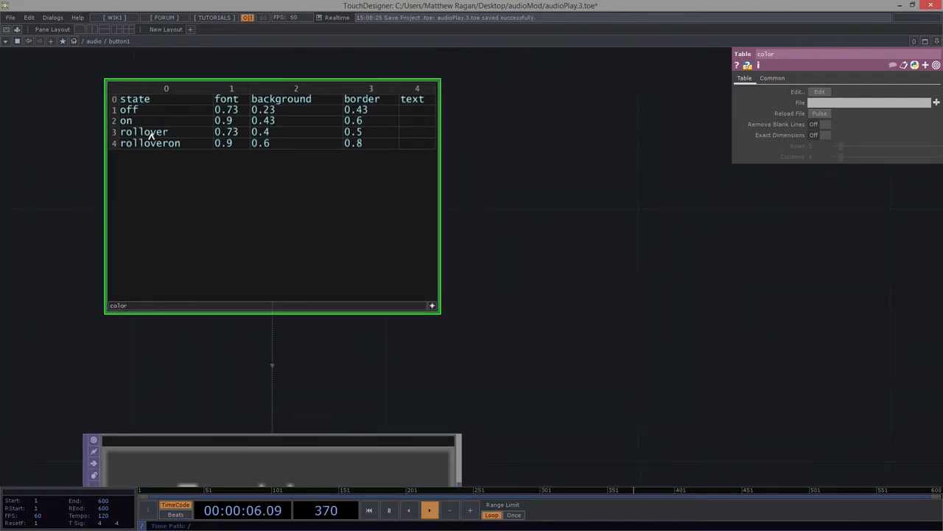
pyautogui.moveTo(477, 340)
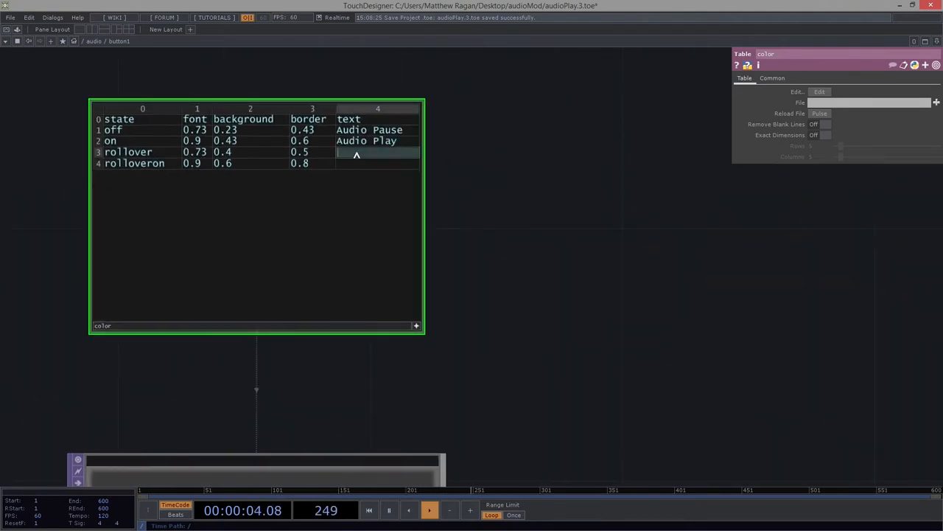
pyautogui.write('Audio Pau')
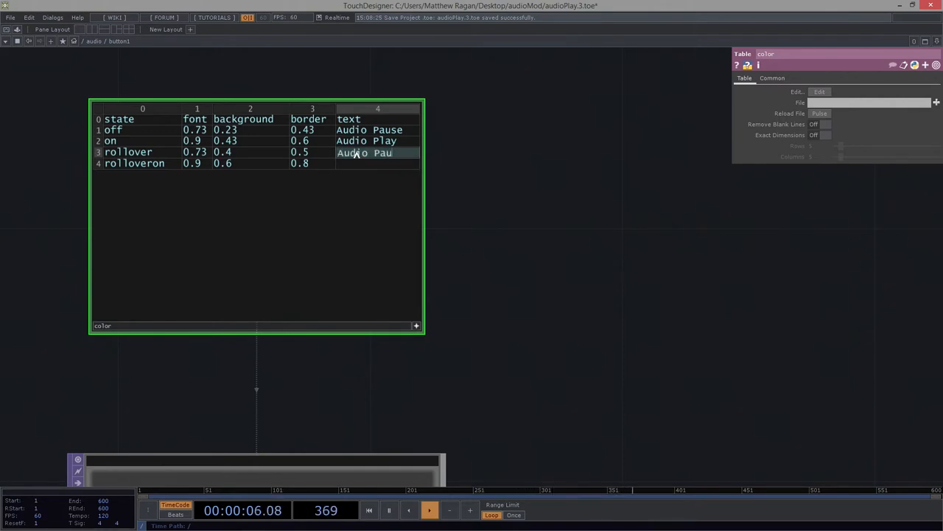
pyautogui.doubleClick(378, 163)
pyautogui.write('Audio Play')
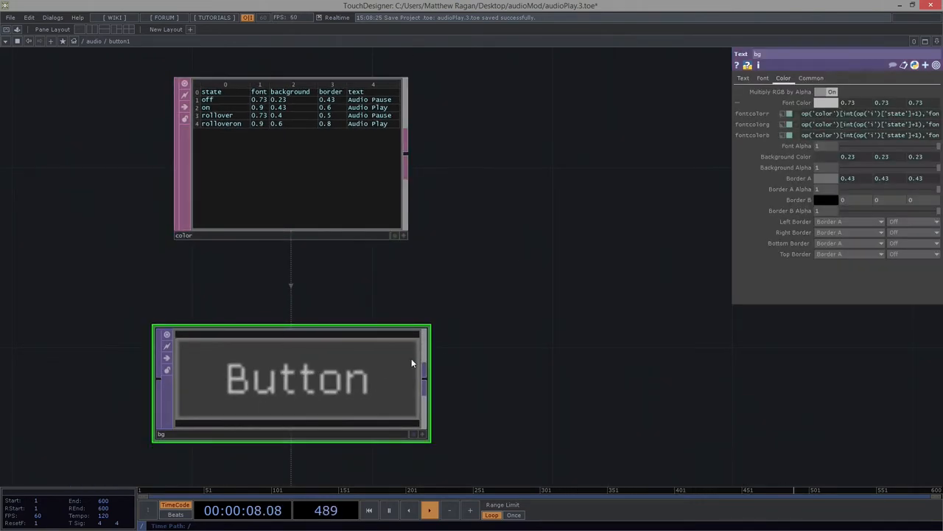
# Step: Point the bg Text TOP at the color DAT, row state+1, column 4, so it shows Audio Off
pyautogui.click(743, 78)
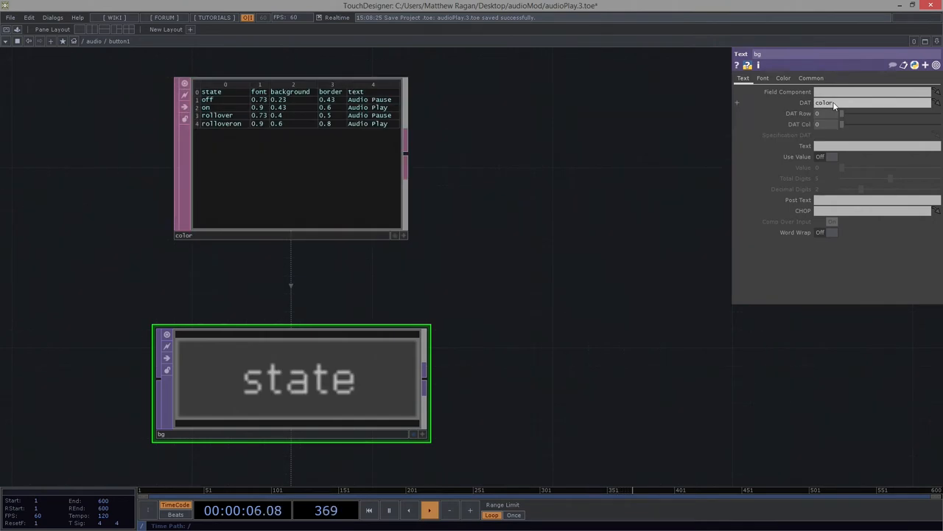
pyautogui.moveTo(807, 114)
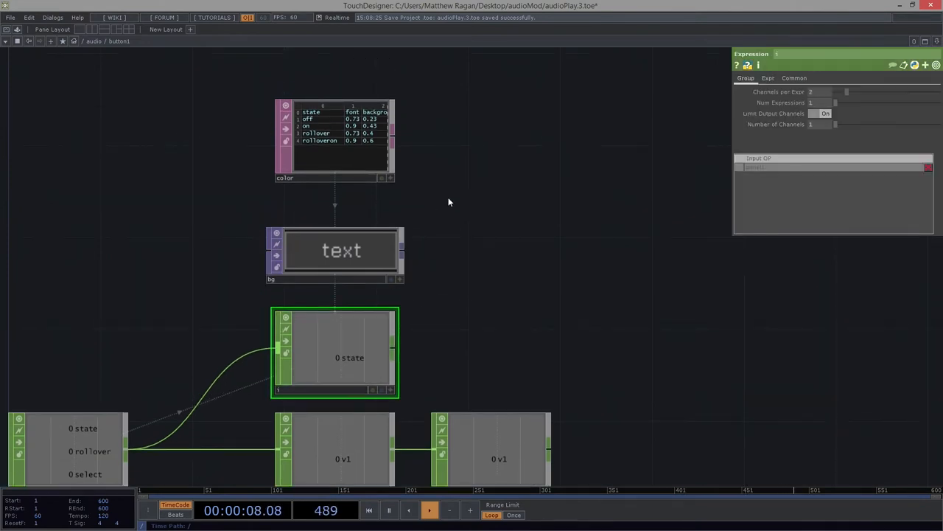
pyautogui.click(334, 251)
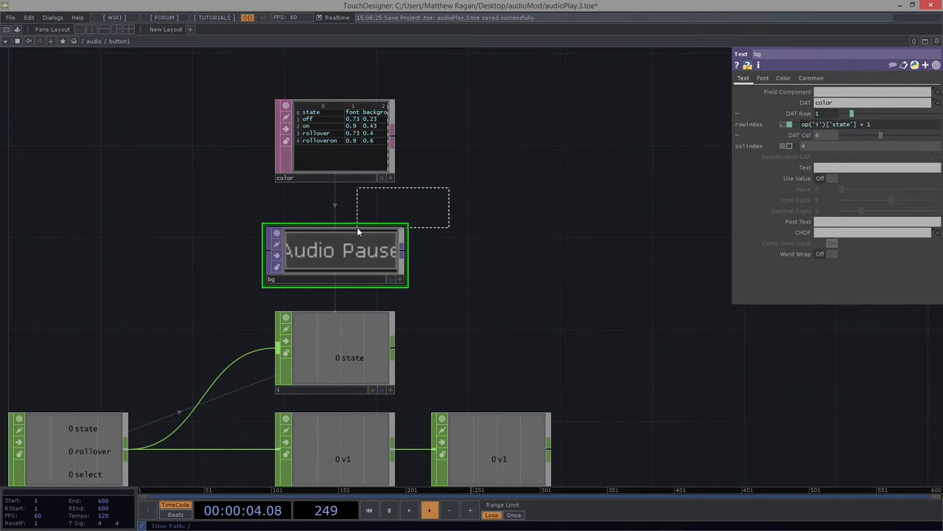
pyautogui.click(783, 77)
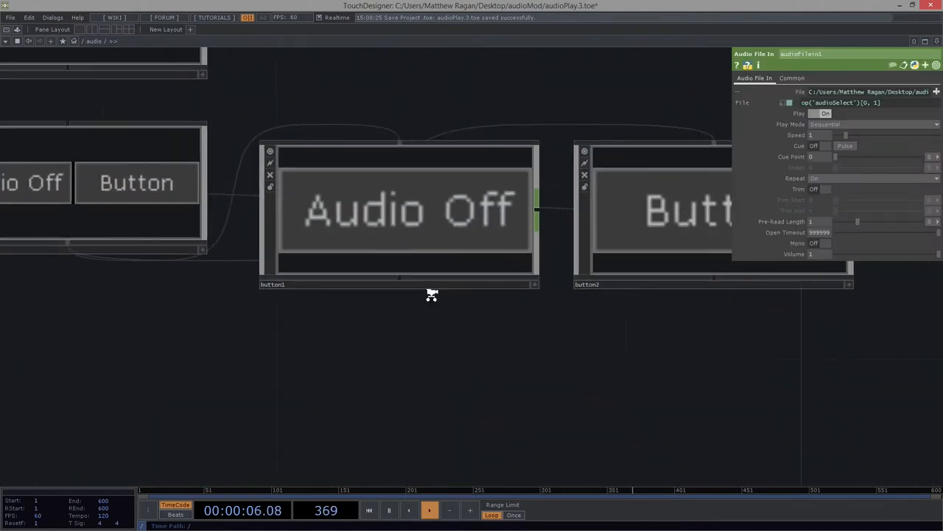
# Step: Set audiofilein1's Play expression to op('button1/out1') and step inside button1
pyautogui.click(390, 214)
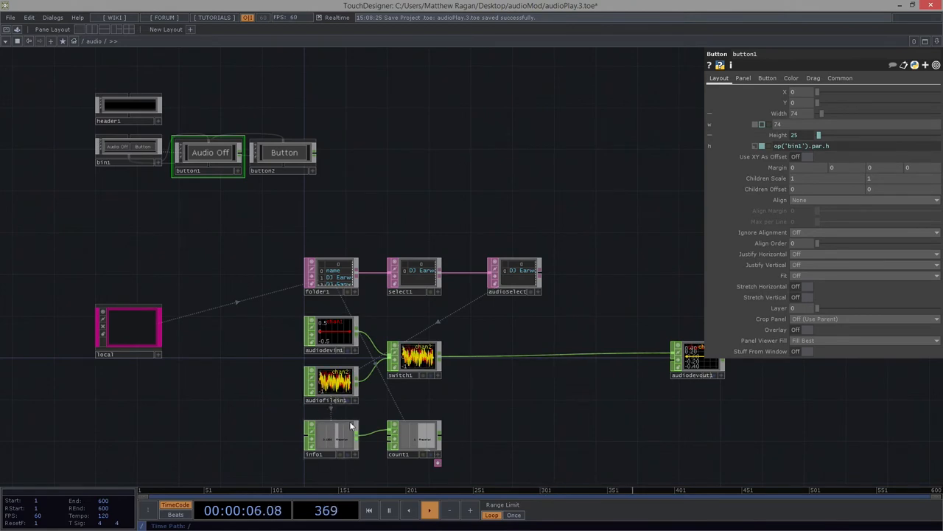
pyautogui.click(331, 385)
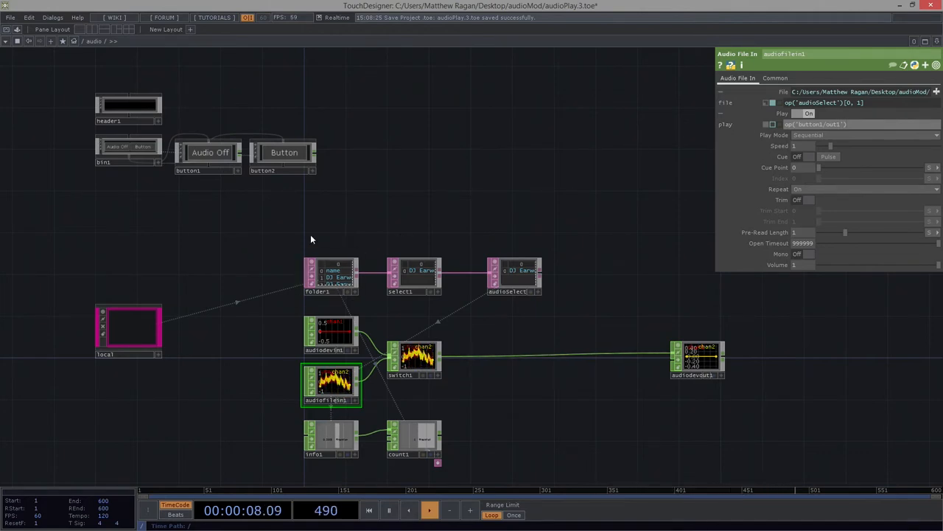
pyautogui.doubleClick(211, 152)
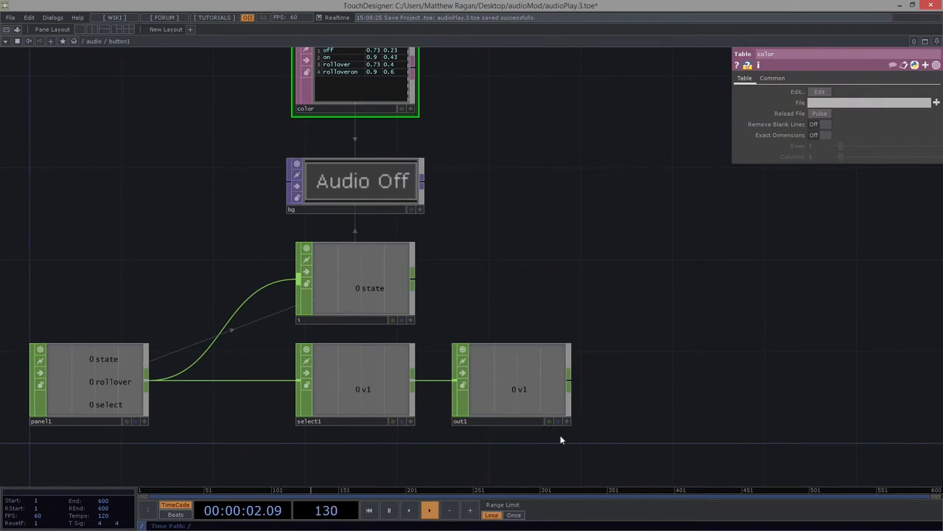
pyautogui.moveTo(524, 395)
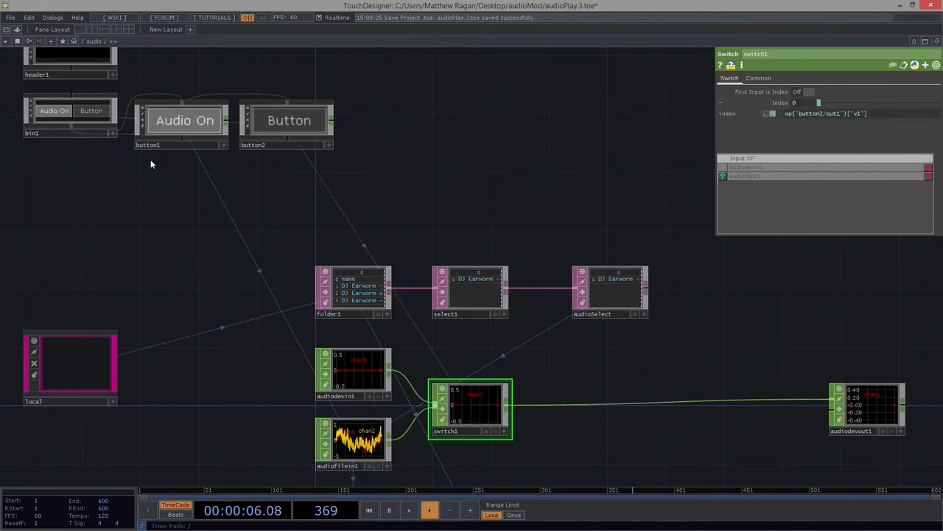
# Step: Set switch1's Index expression to op('button2/out1')['v1']
pyautogui.click(94, 111)
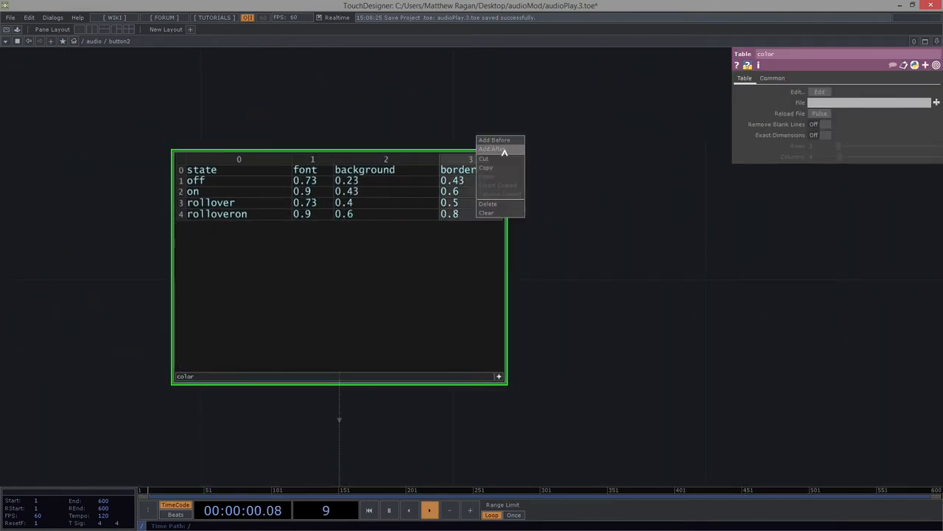
# Step: Insert a text column after the border column in button2's color table
pyautogui.click(491, 148)
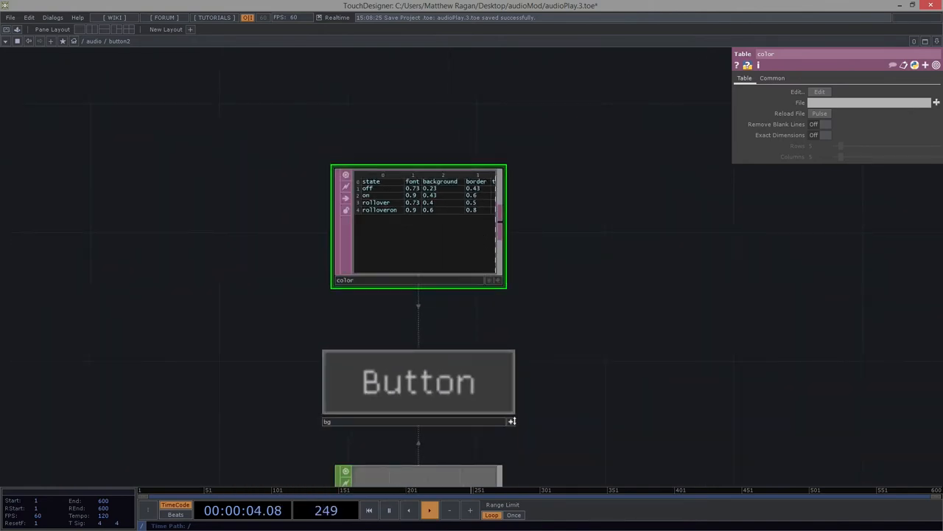
pyautogui.click(418, 382)
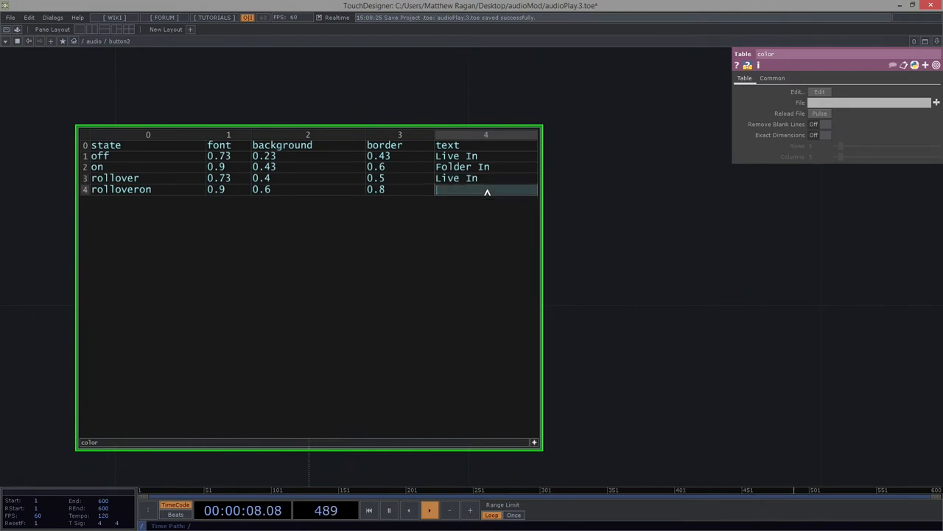
# Step: Fill button2's text column with Live In for off/rollover and Playlist for on/rolloveron
pyautogui.write('Folder In')
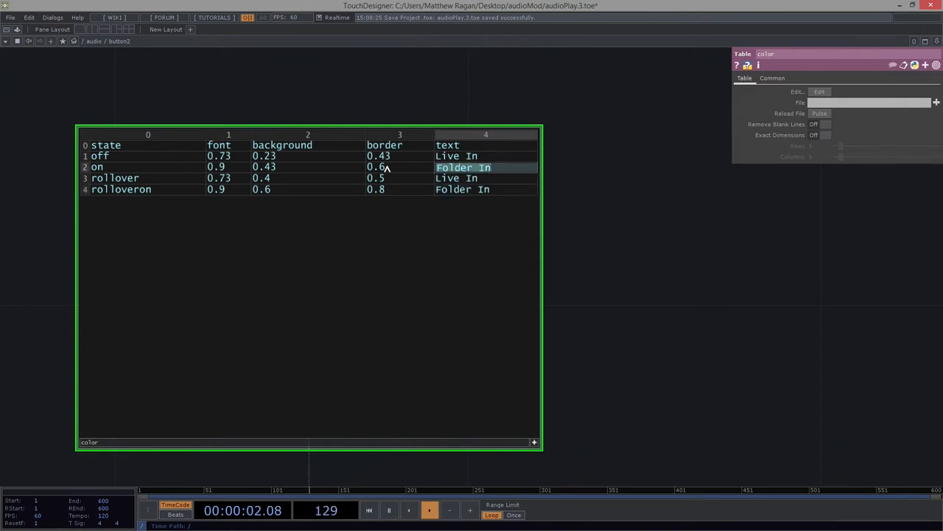
pyautogui.write('Playlist')
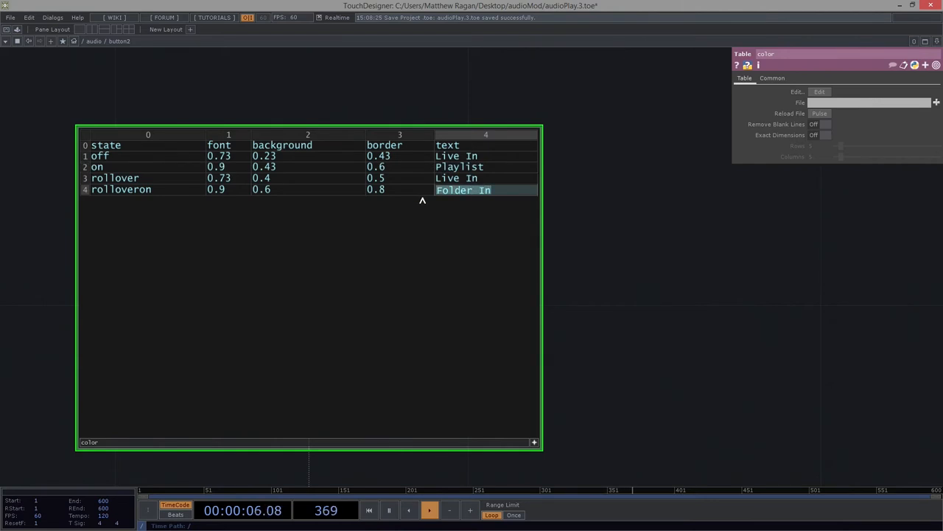
pyautogui.write('Playlist')
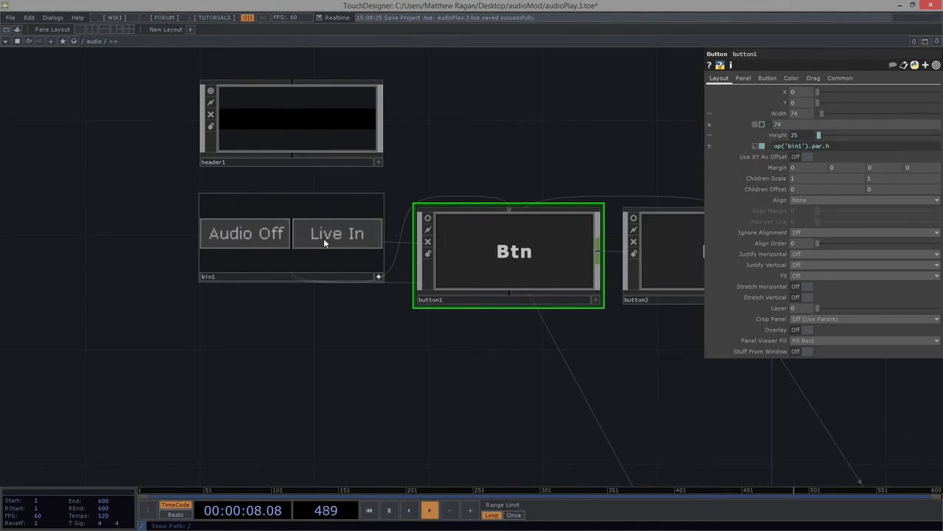
# Step: Toggle the source button from Live In to Playlist and open the panel preview window
pyautogui.click(337, 233)
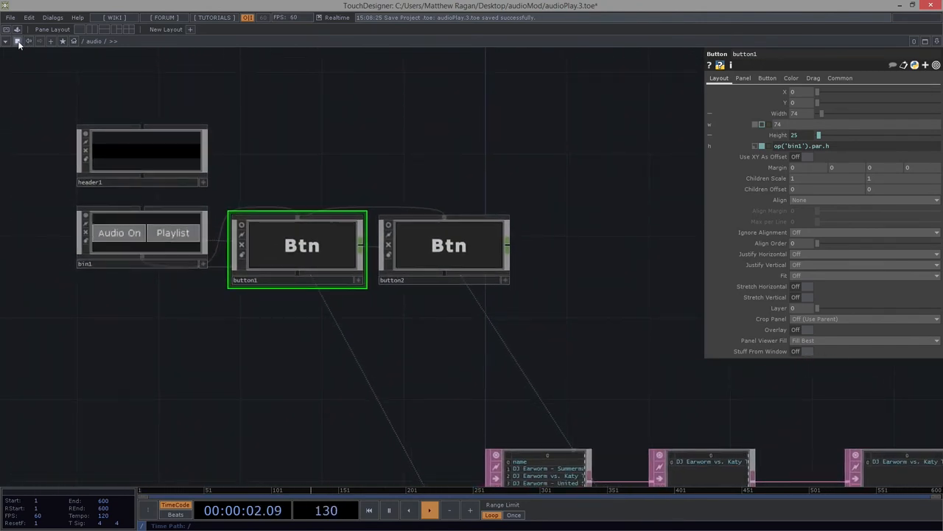
pyautogui.click(19, 40)
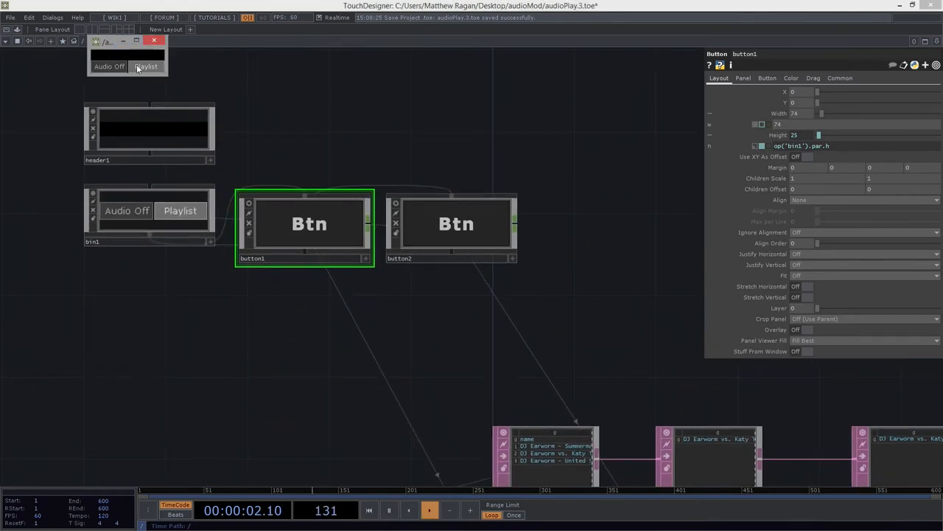
# Step: Toggle the audio button to Audio On and select the header1 container
pyautogui.click(109, 66)
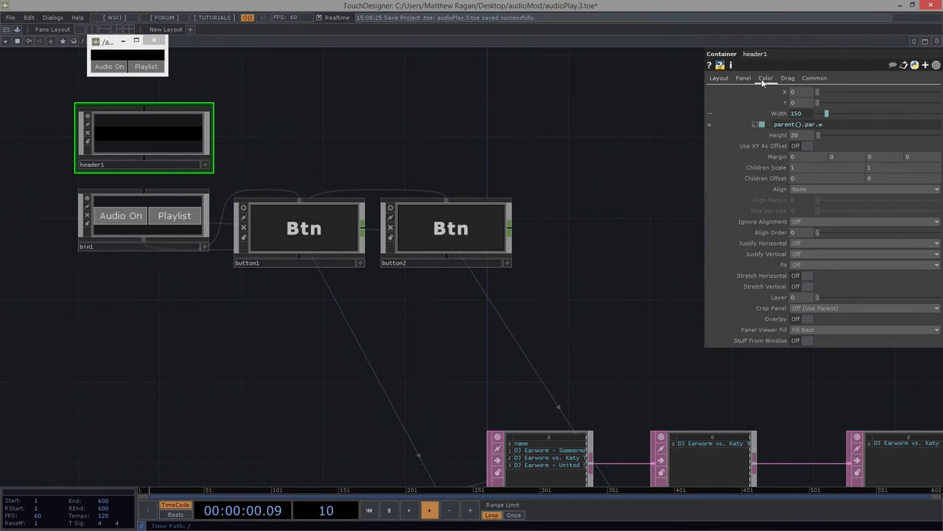
# Step: Set header1's Background Color to pink (1, 0, 0.55)
pyautogui.click(766, 78)
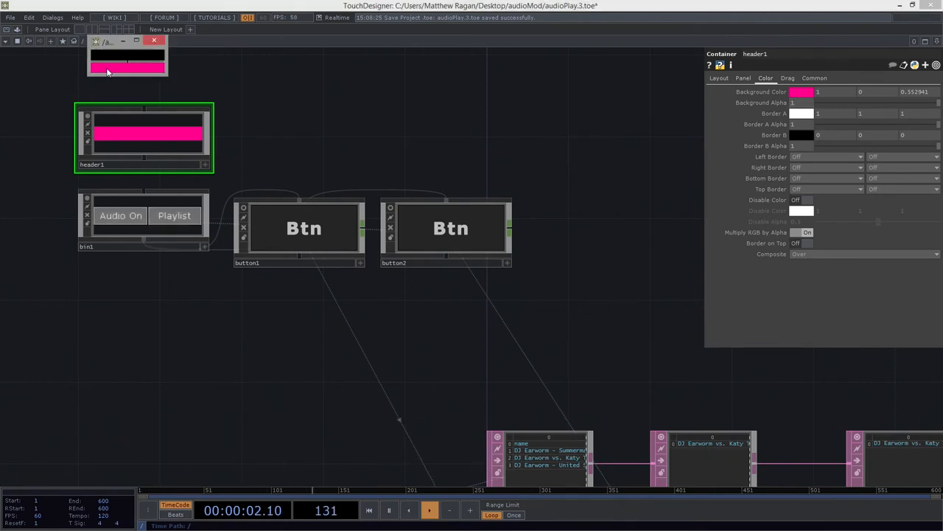
pyautogui.click(120, 216)
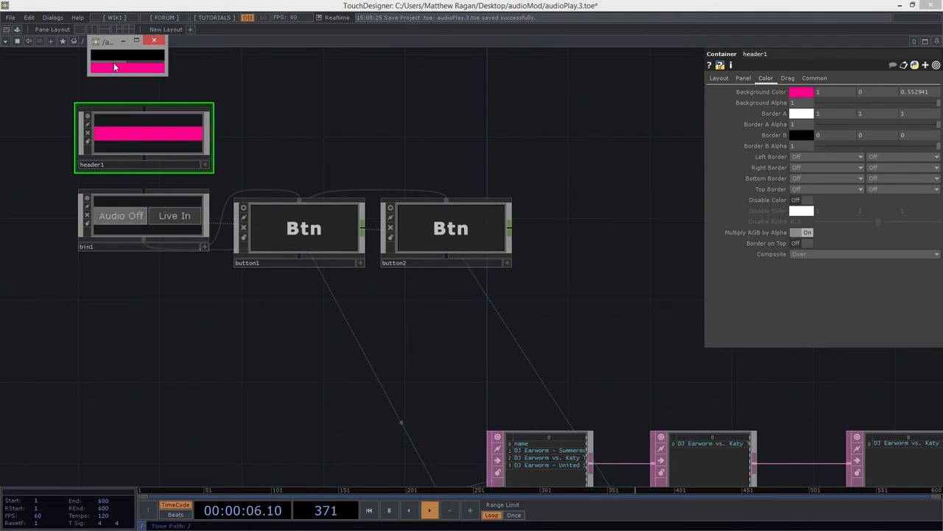
# Step: Set the /audio container's Align to Layout Vertical Bottom to Top
pyautogui.click(120, 215)
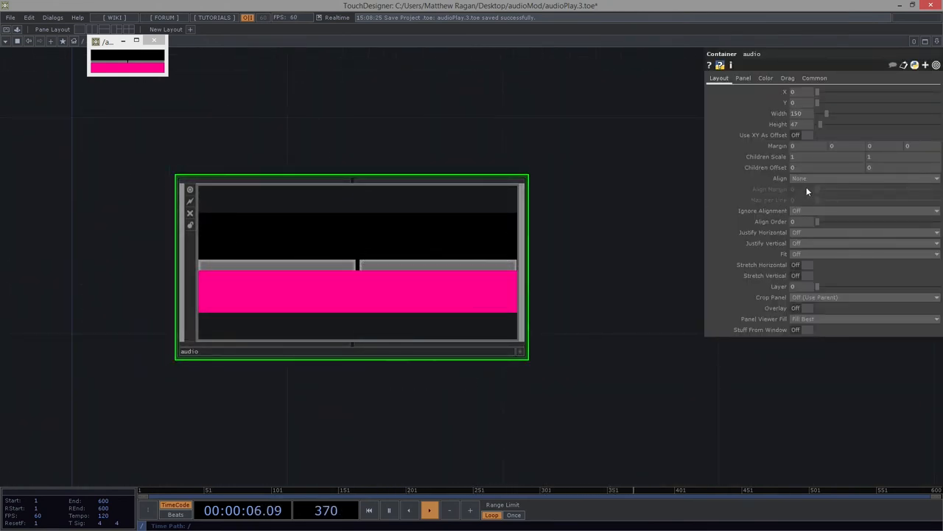
pyautogui.click(862, 178)
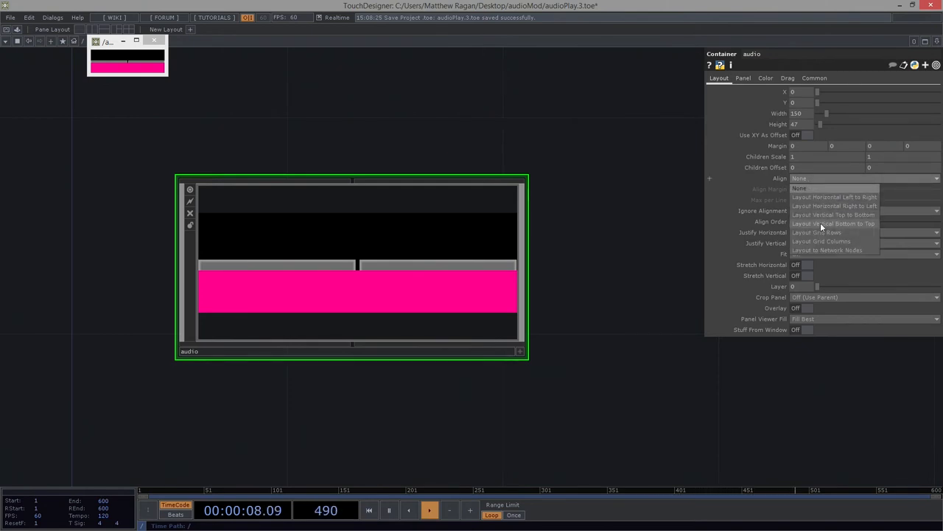
pyautogui.click(834, 214)
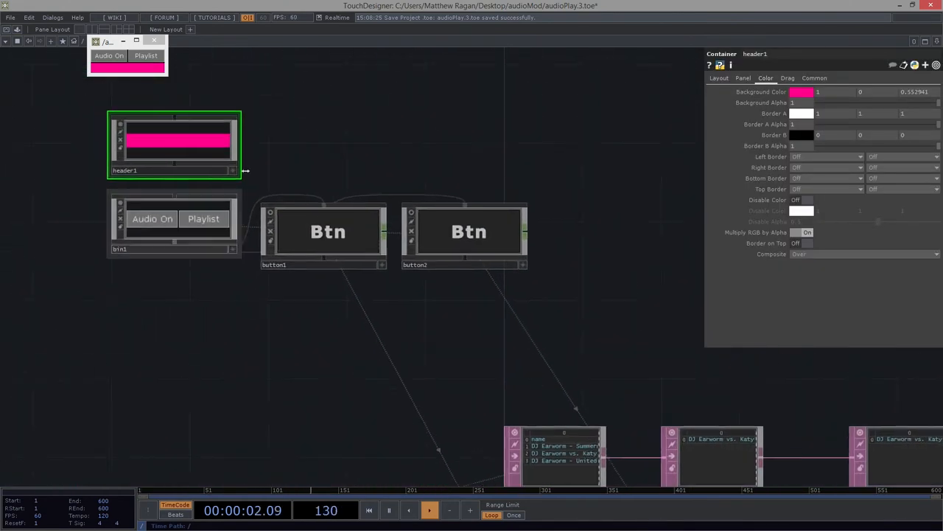
pyautogui.click(719, 77)
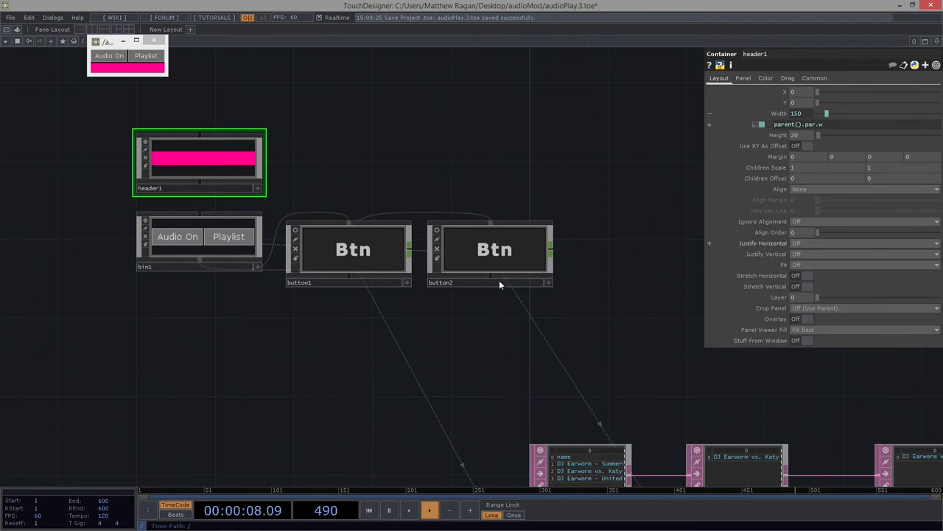
pyautogui.click(199, 240)
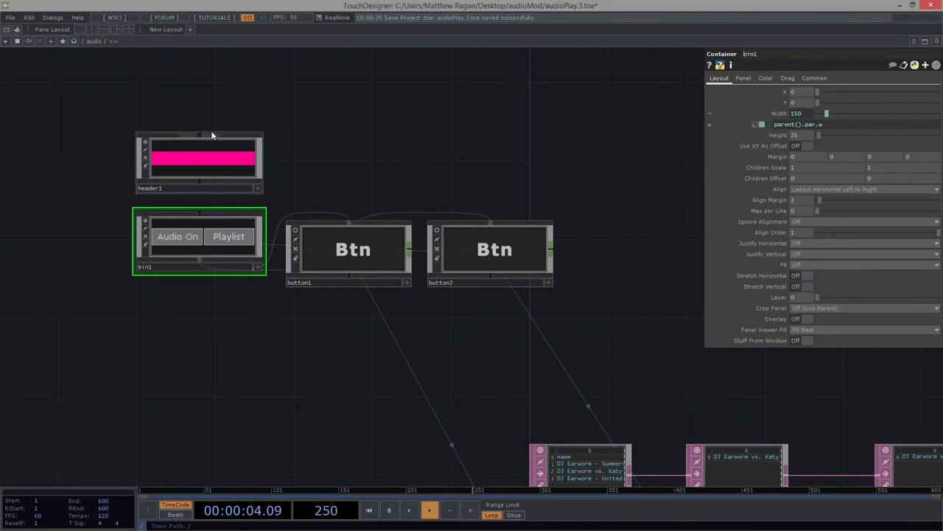
pyautogui.click(199, 162)
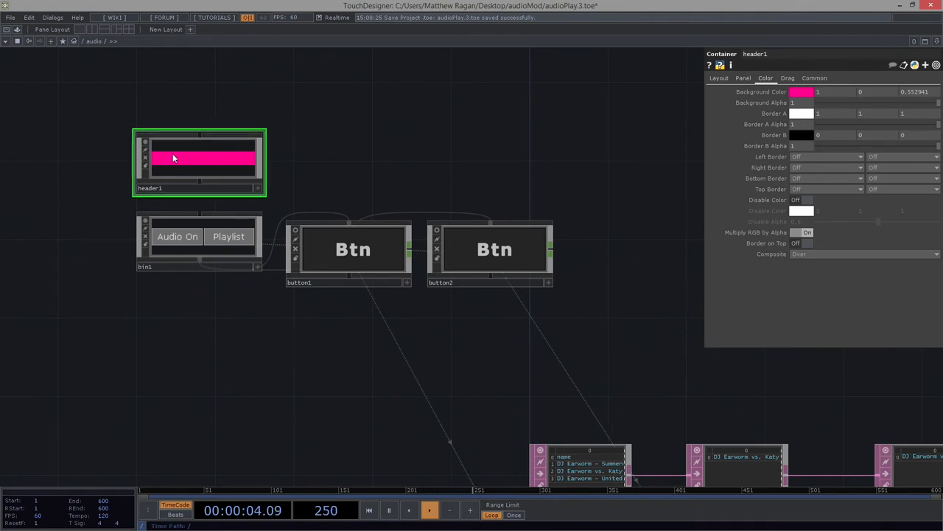
# Step: Inside header1, add text1 feeding a Null named bg, with resolution parent().par.w by parent().par.h
pyautogui.doubleClick(199, 162)
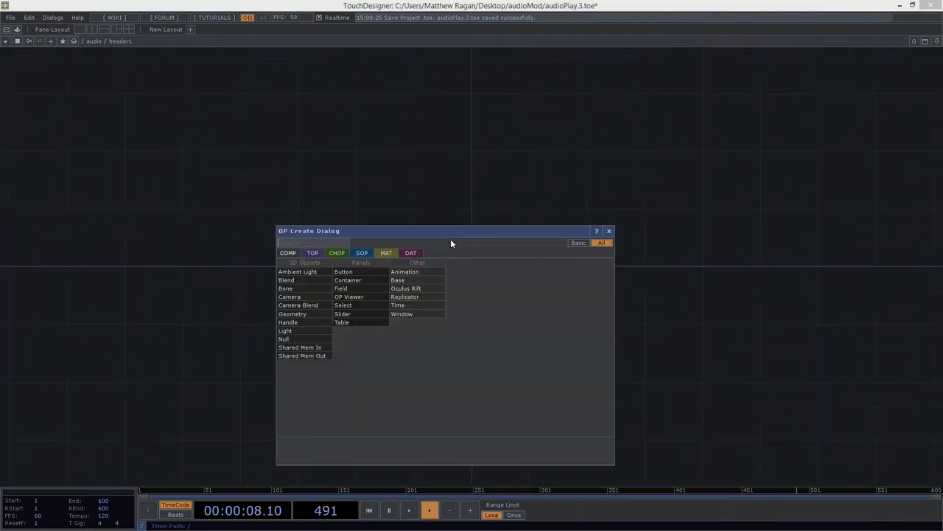
pyautogui.write('text')
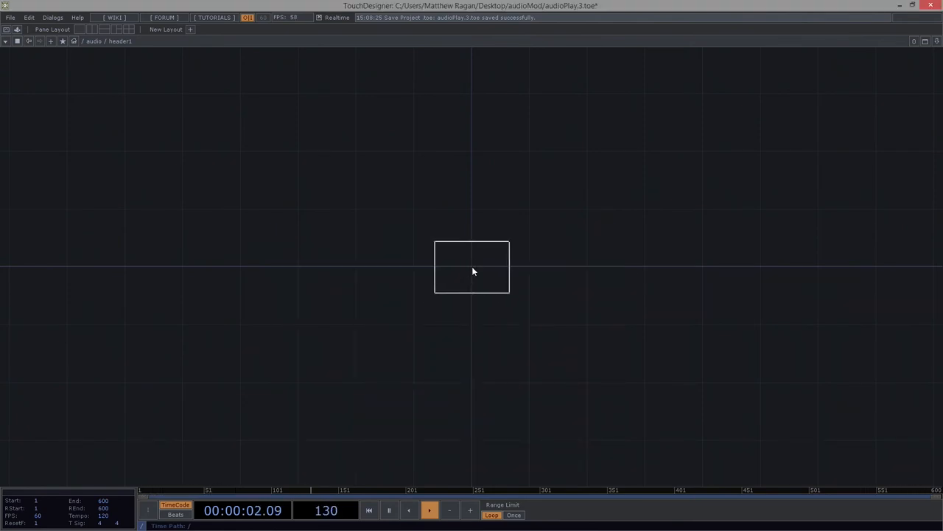
pyautogui.doubleClick(472, 266)
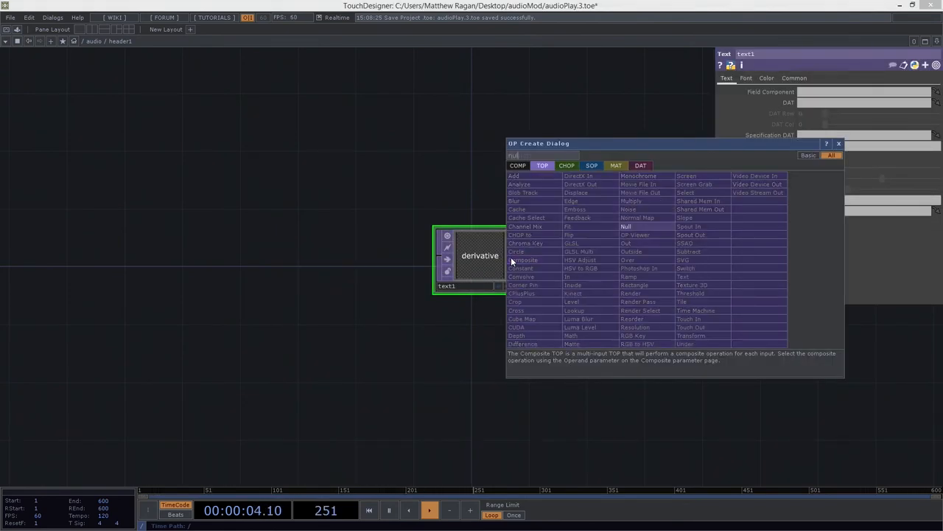
pyautogui.click(626, 227)
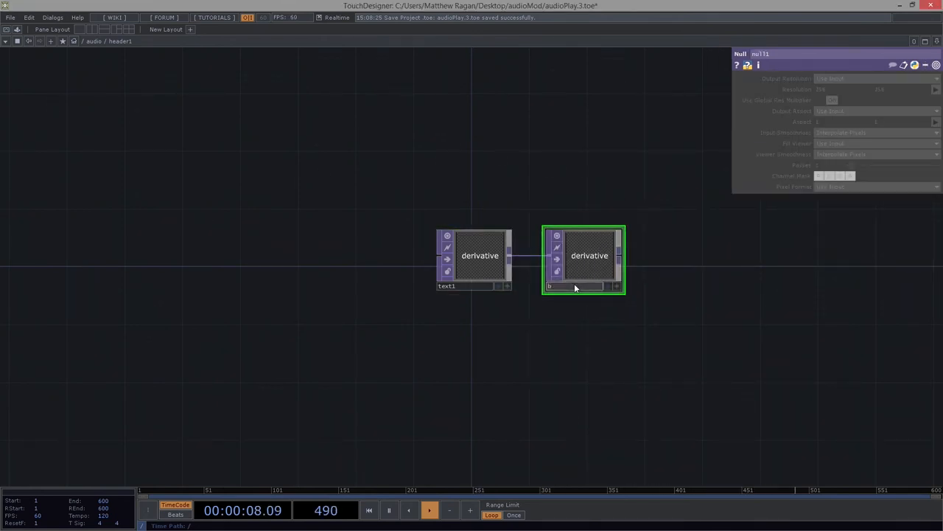
pyautogui.click(480, 255)
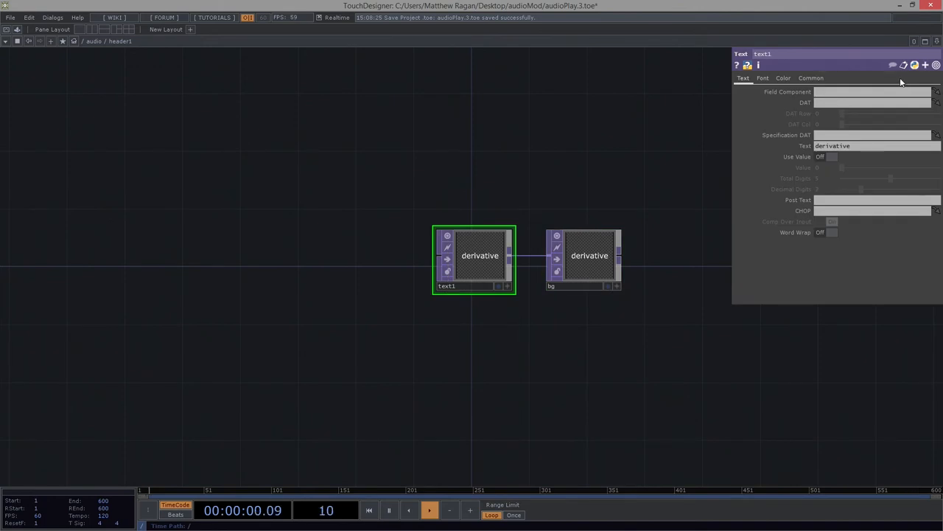
pyautogui.click(810, 77)
pyautogui.write('parent().par.h')
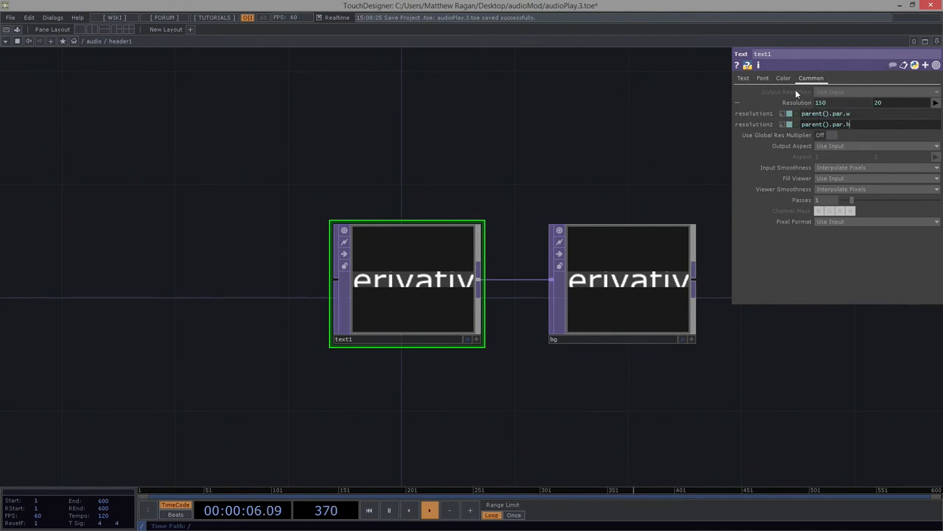
pyautogui.click(763, 77)
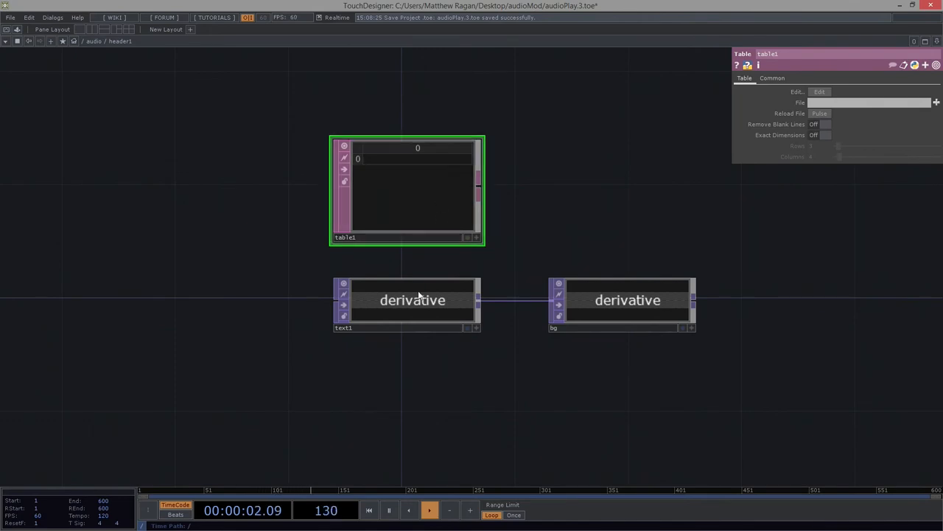
# Step: Add table1, point text1's DAT parameter to it, and type 'Audio Control' in its first cell
pyautogui.rightClick(413, 300)
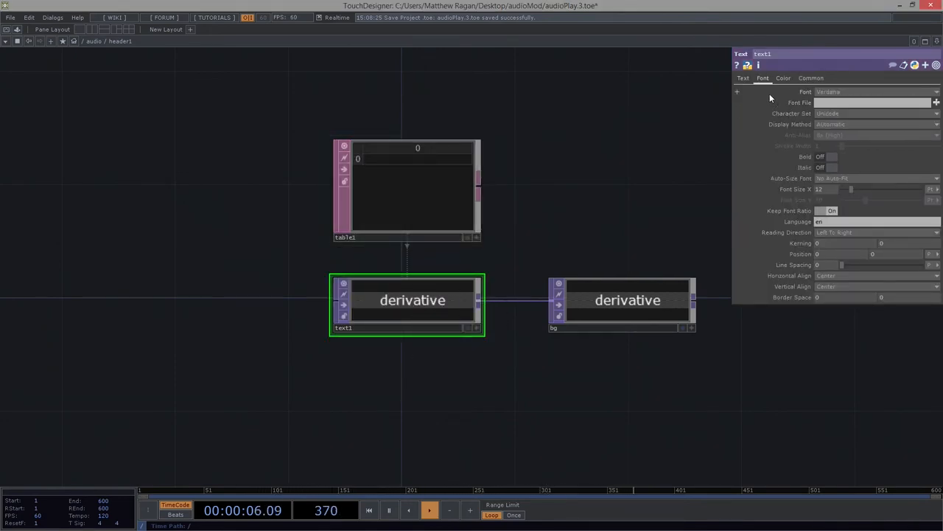
pyautogui.click(744, 78)
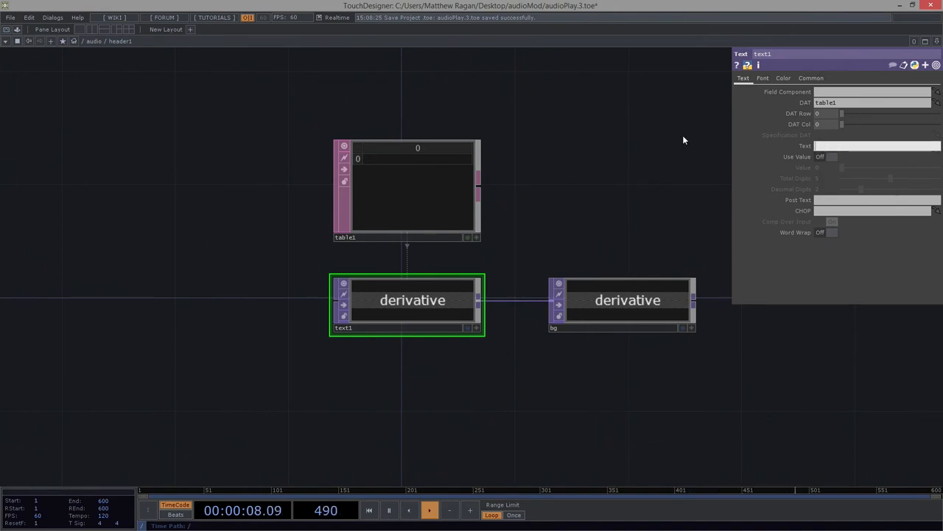
pyautogui.click(405, 188)
pyautogui.write('A')
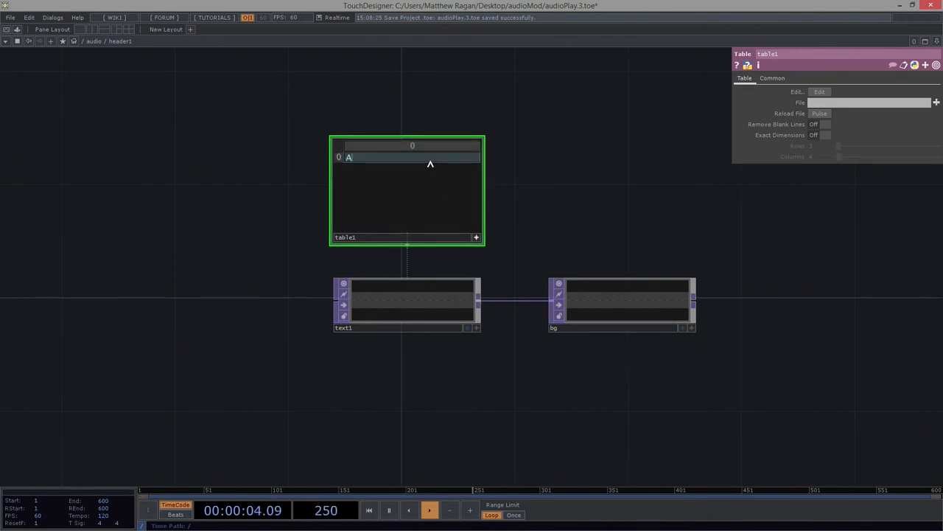
pyautogui.write('udio Control')
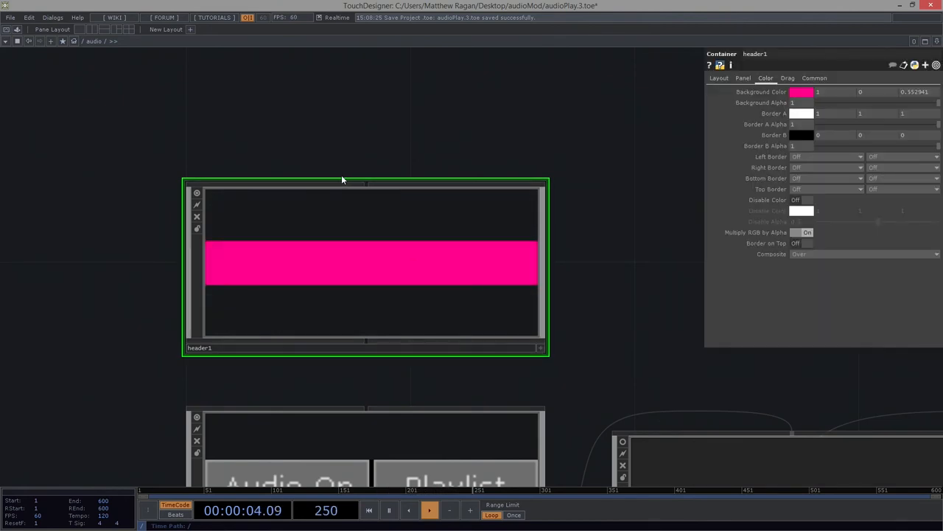
# Step: Set header1's Background TOP to ./bg so its pink strip reads Audio Control
pyautogui.click(743, 78)
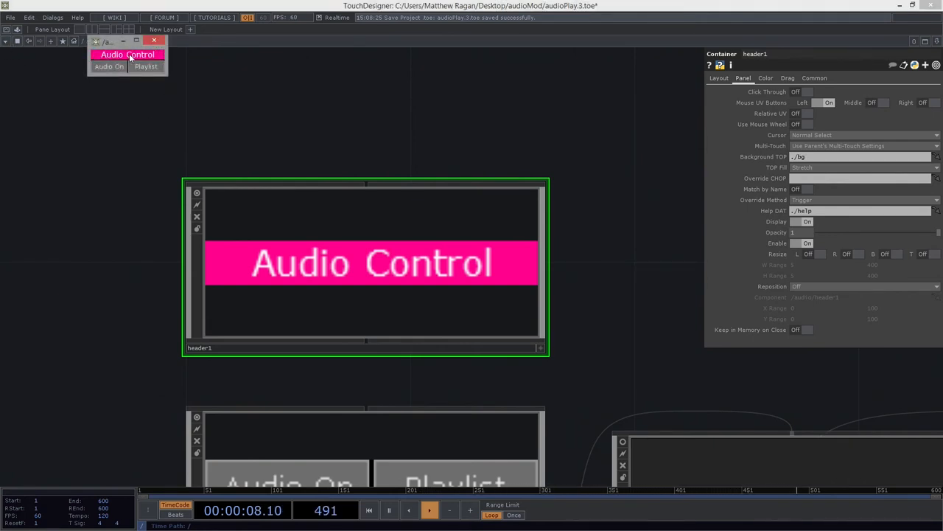
pyautogui.click(127, 55)
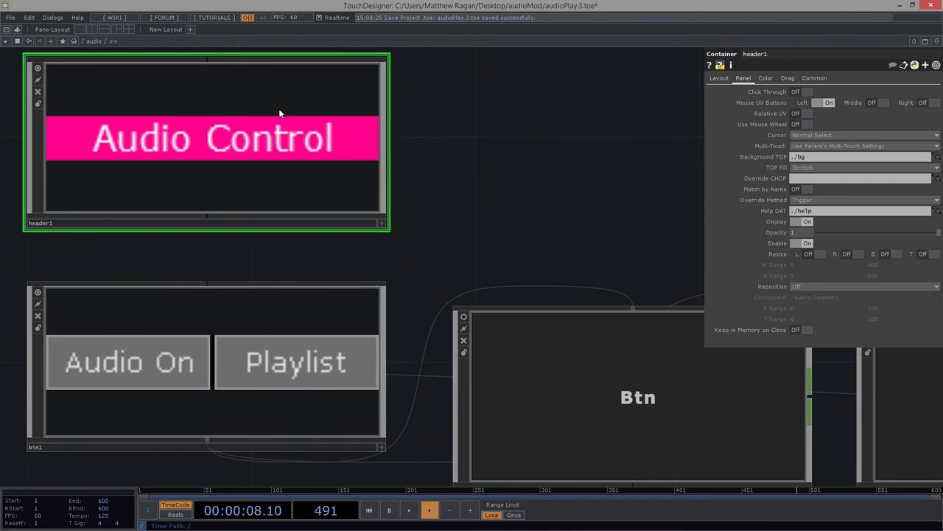
# Step: Expand header1's Background Color, Border A and Border B into separate r, g, b fields
pyautogui.click(765, 78)
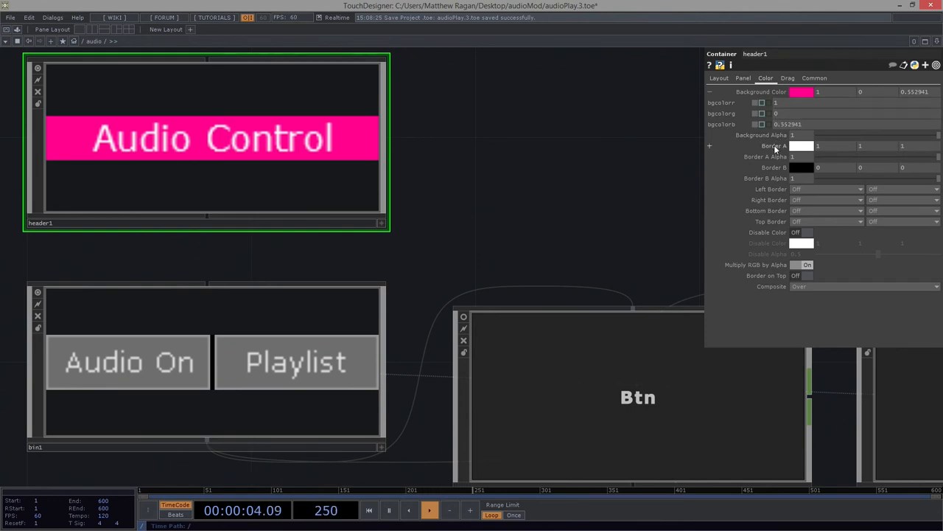
pyautogui.click(710, 145)
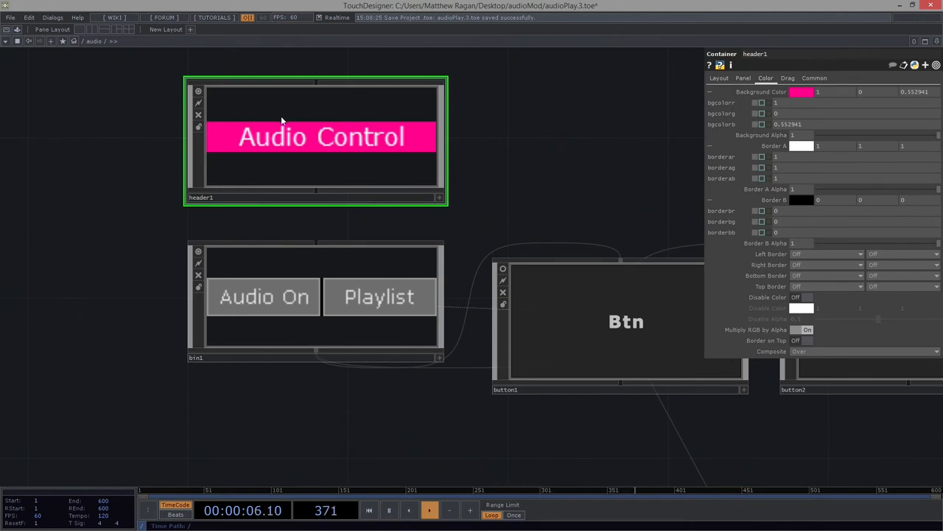
pyautogui.moveTo(389, 423)
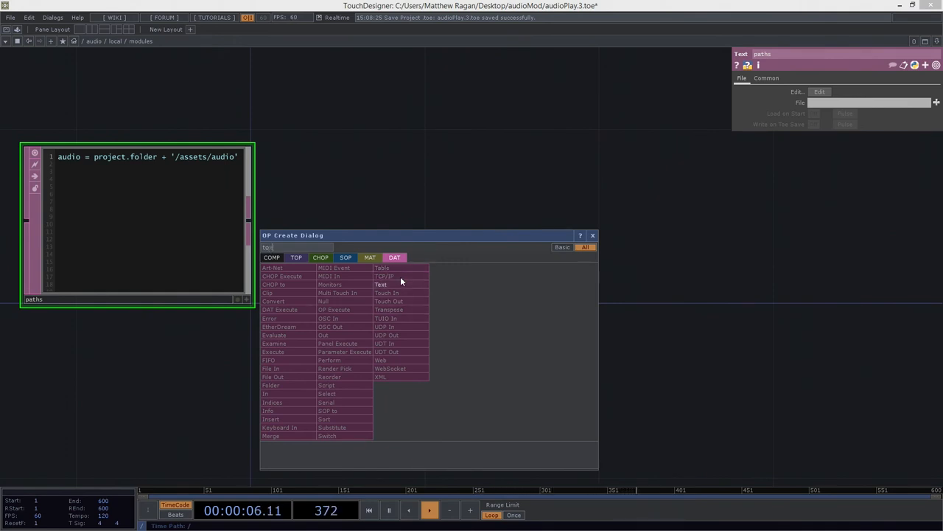
# Step: Write headerBG = [ ], headerBA = [ ] and headerBB = [ ] in the new UI text DAT
pyautogui.click(381, 284)
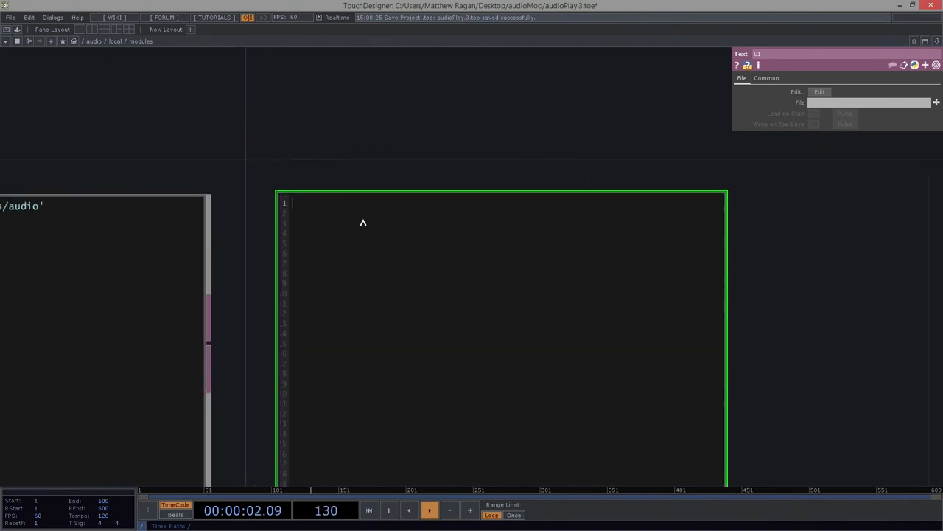
pyautogui.write('headerBG')
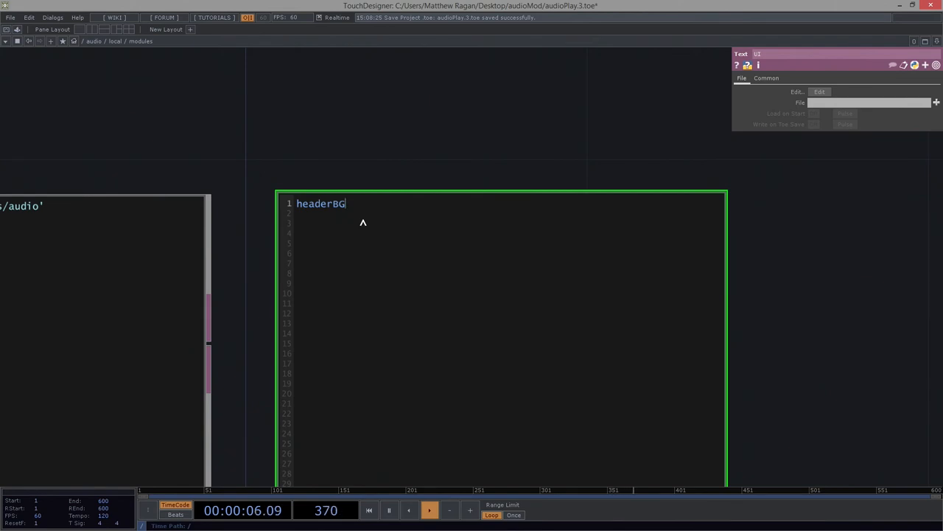
pyautogui.write('headerB')
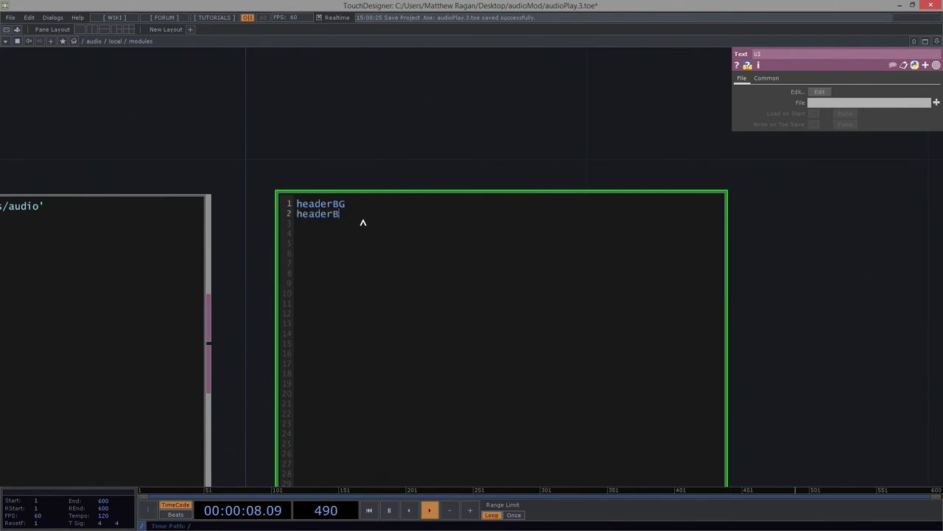
pyautogui.write('A')
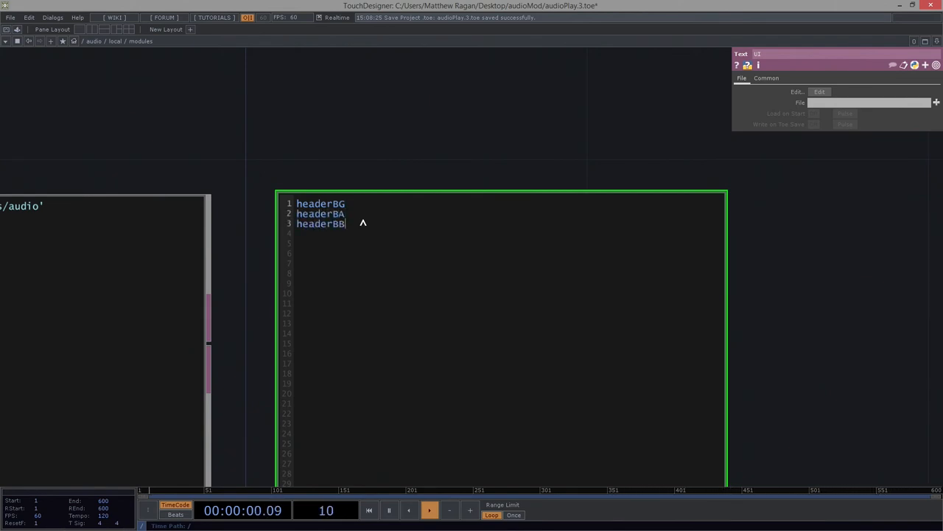
pyautogui.write('=')
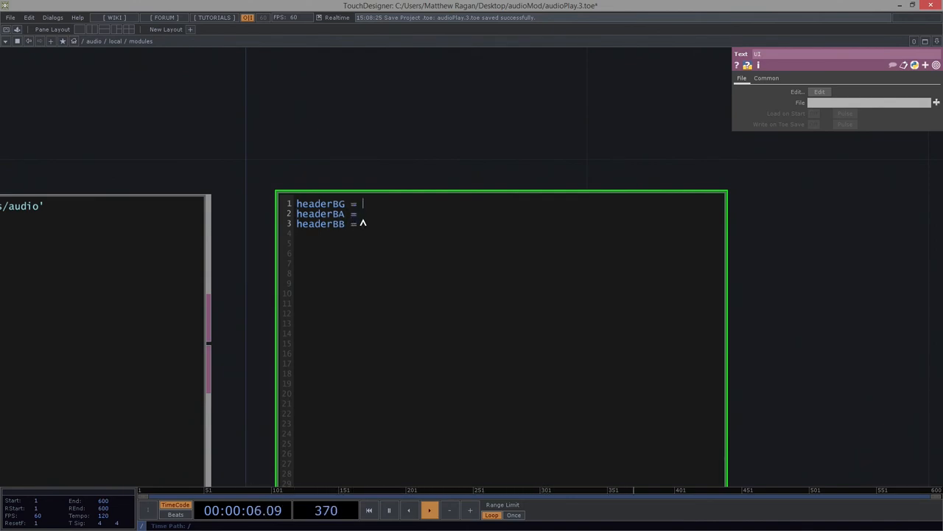
pyautogui.write('[]')
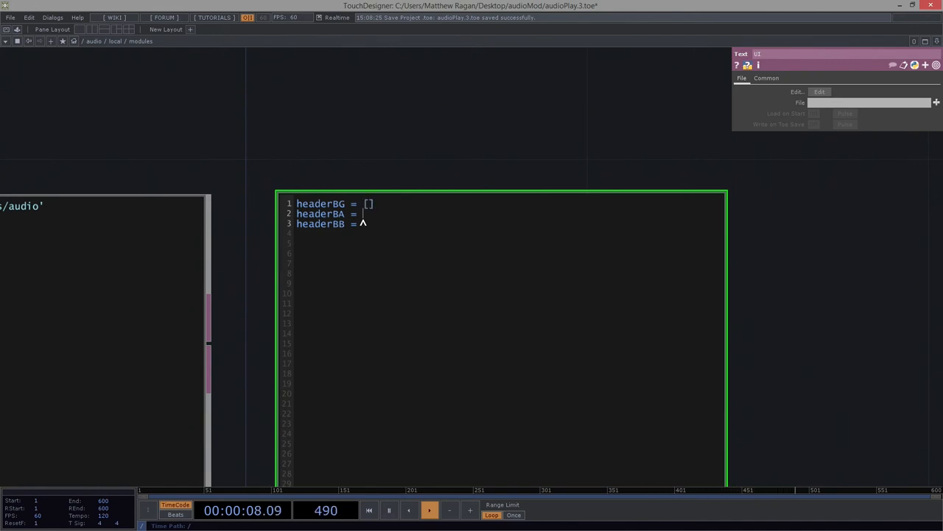
pyautogui.write('[]')
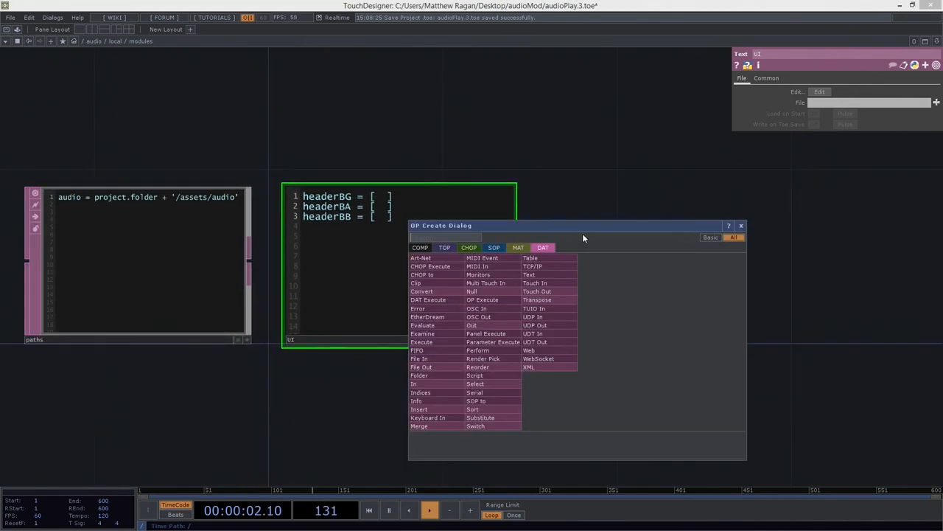
pyautogui.click(445, 247)
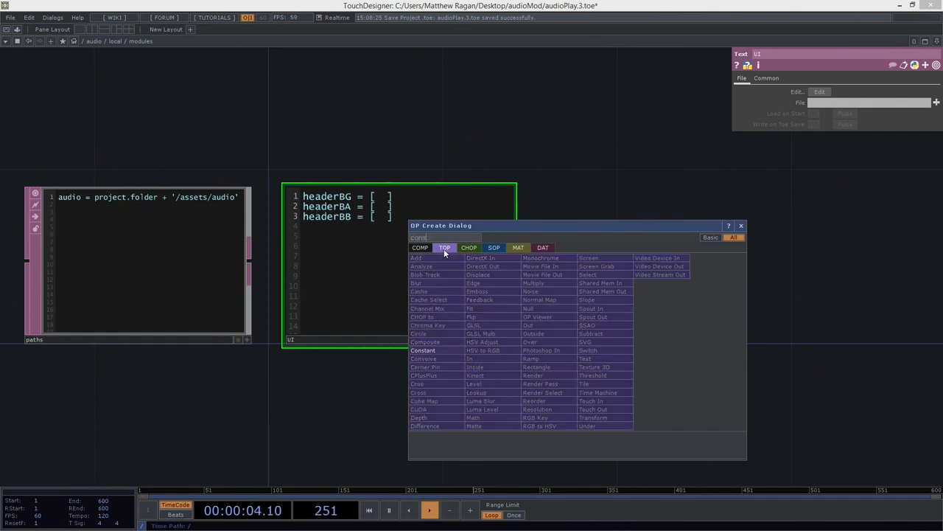
pyautogui.click(423, 350)
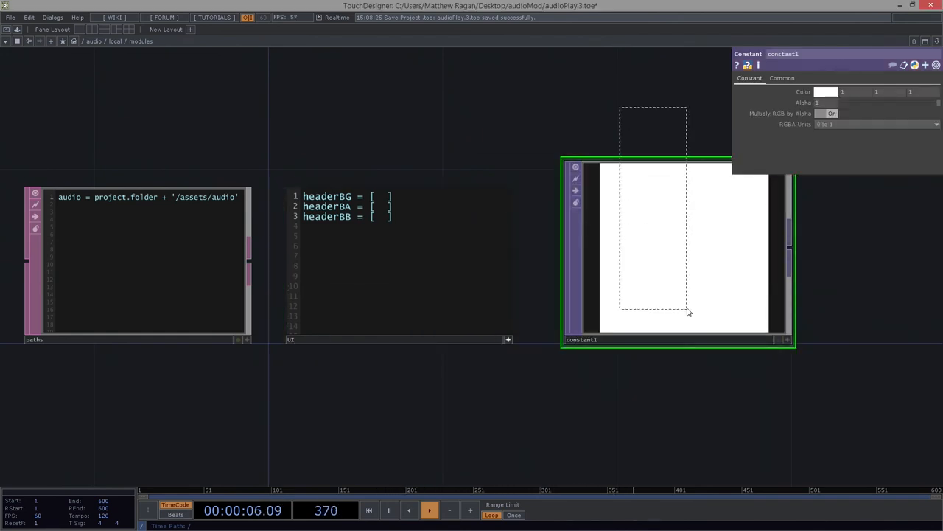
pyautogui.click(825, 92)
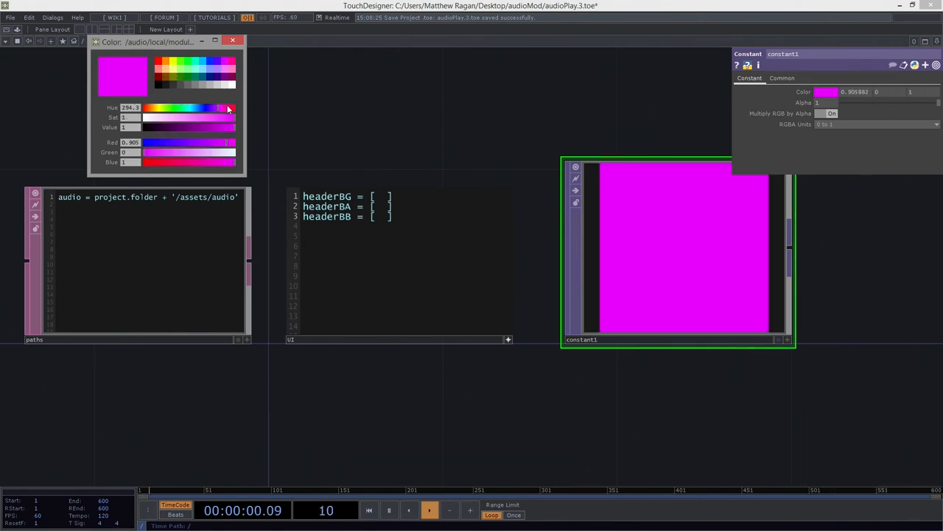
pyautogui.moveTo(225, 107); pyautogui.dragTo(186, 108)
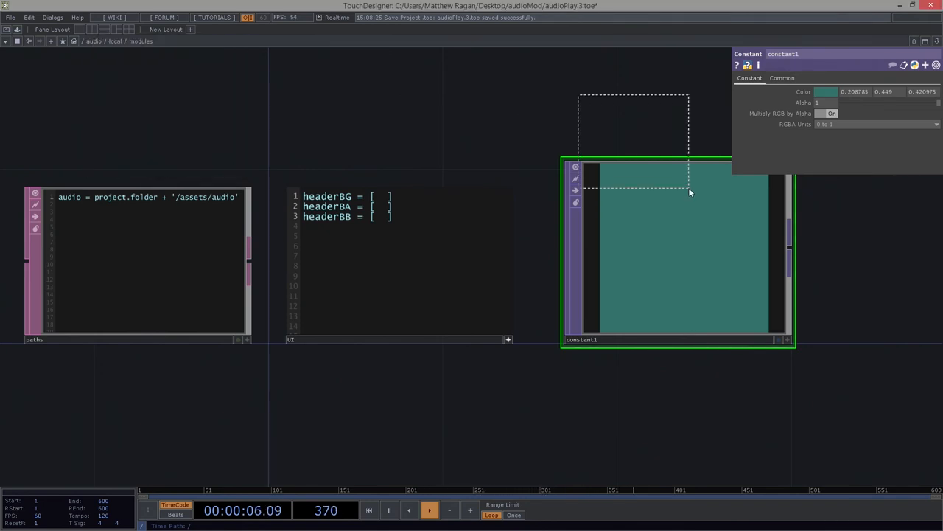
pyautogui.press('Delete')
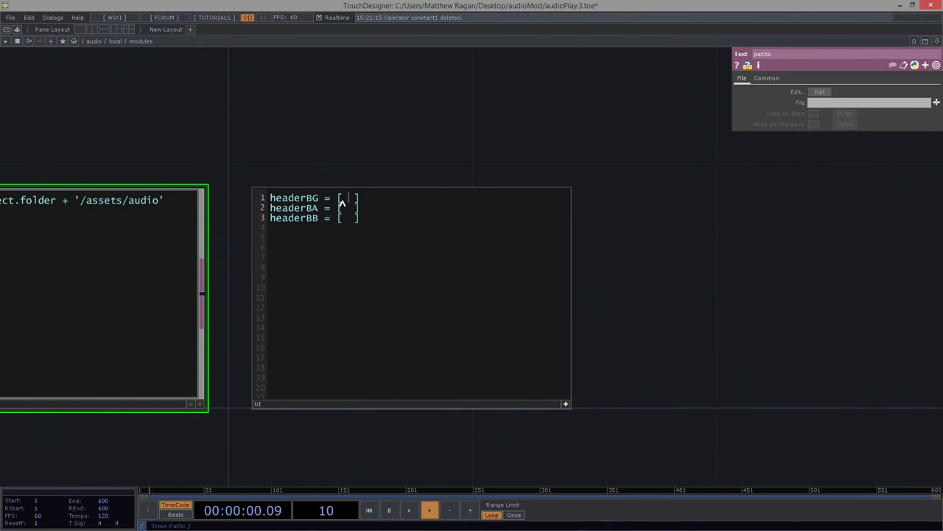
# Step: Fill headerBG with the dark green colour 0.165, 0.292, 0.241 and alpha 0.8
pyautogui.write('0.165')
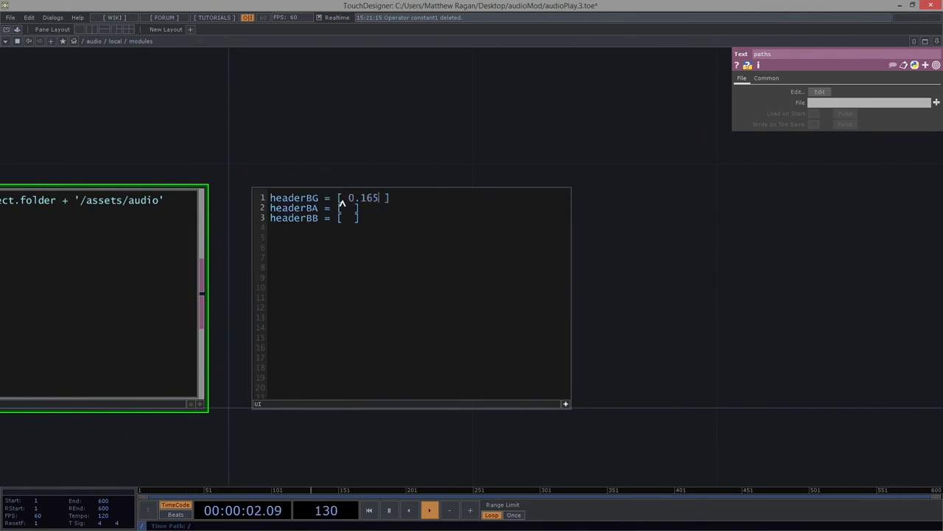
pyautogui.write(', 0.292')
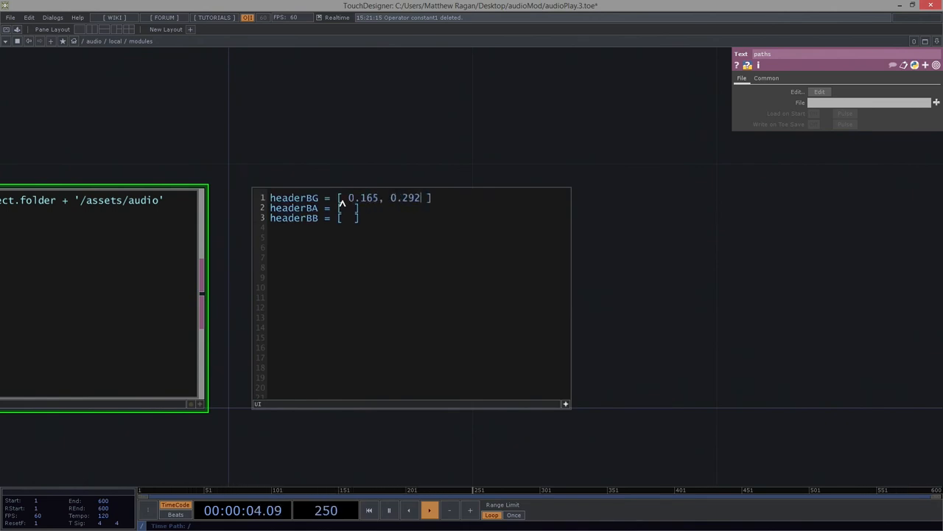
pyautogui.write(', 0.24')
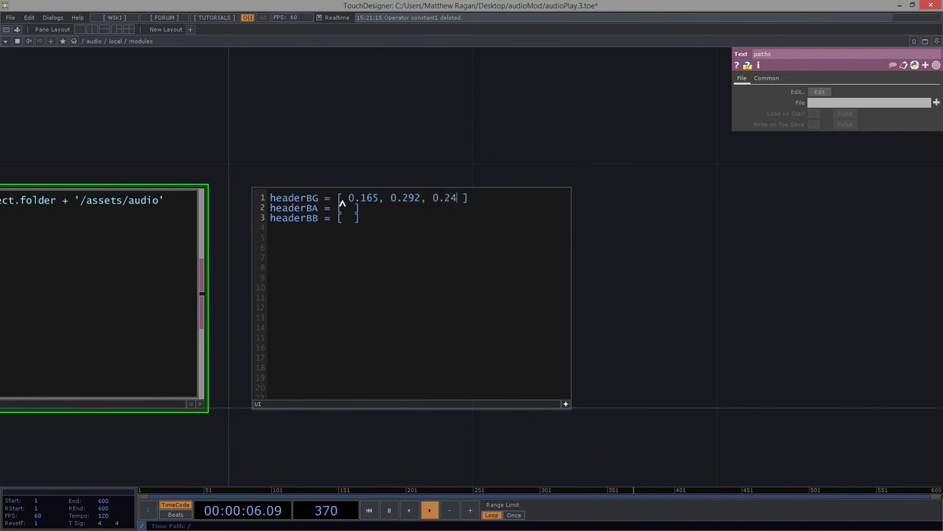
pyautogui.write('1 ,')
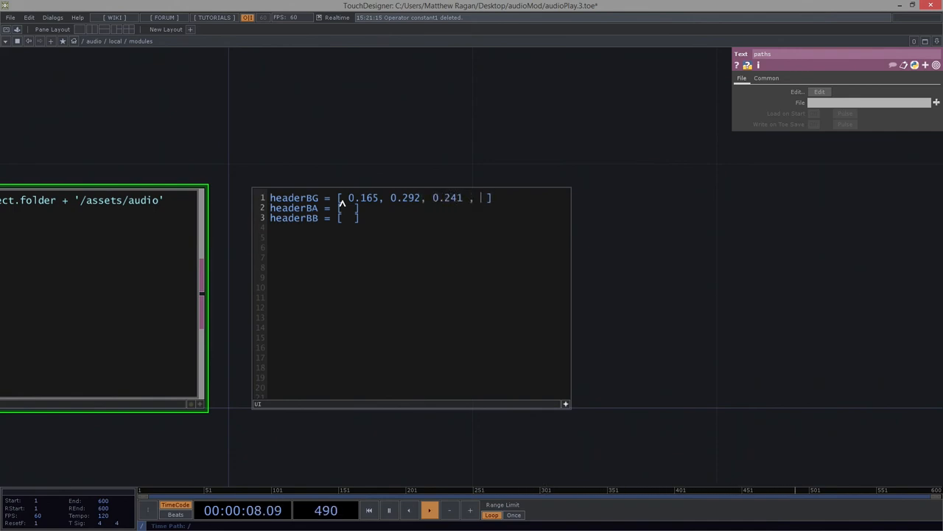
pyautogui.write('0.8')
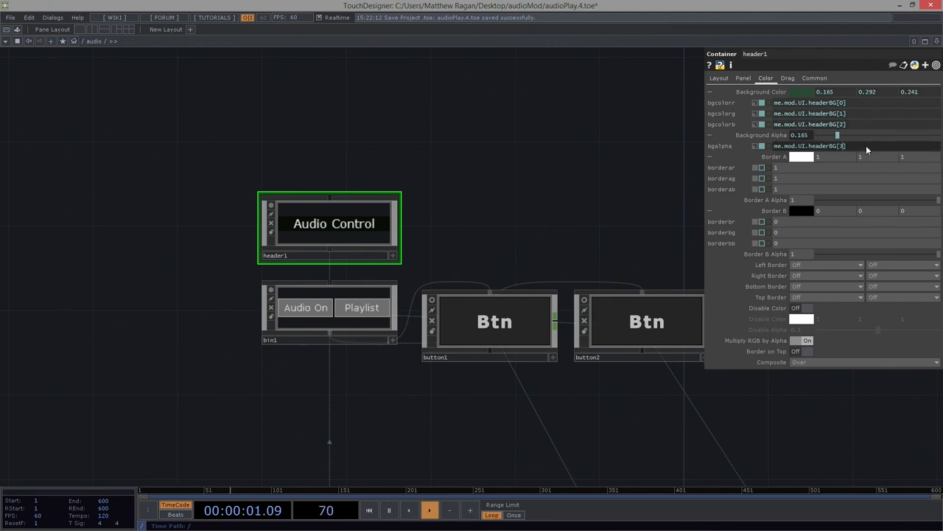
# Step: Link header1's Border A and B channels and alphas to me.mod.UI.headerBA and headerBB
pyautogui.moveTo(837, 135); pyautogui.dragTo(915, 135)
pyautogui.write('me.mod.UI.headerBA[0]')
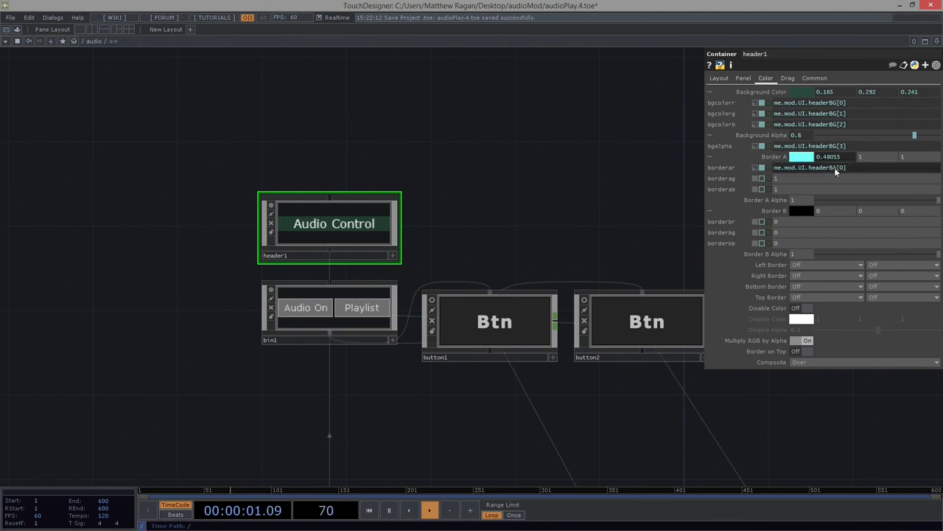
pyautogui.doubleClick(809, 167)
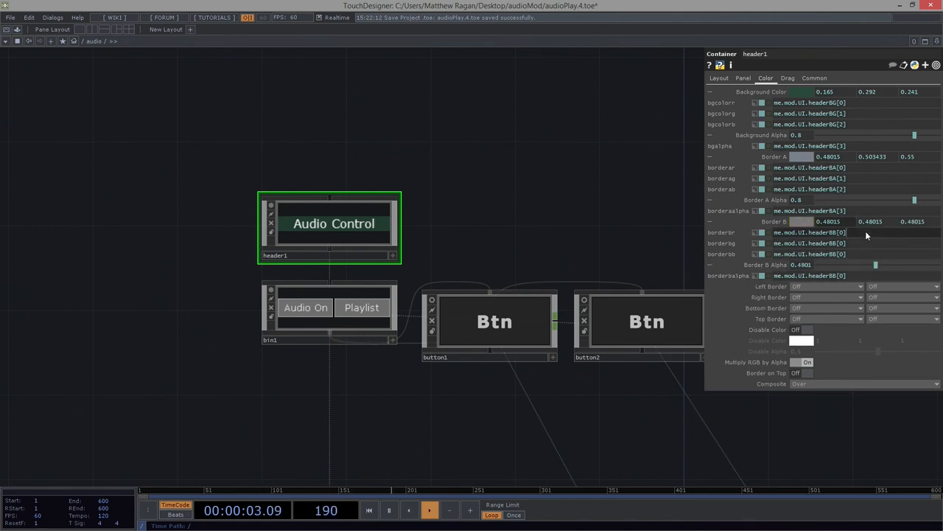
pyautogui.moveTo(856, 249)
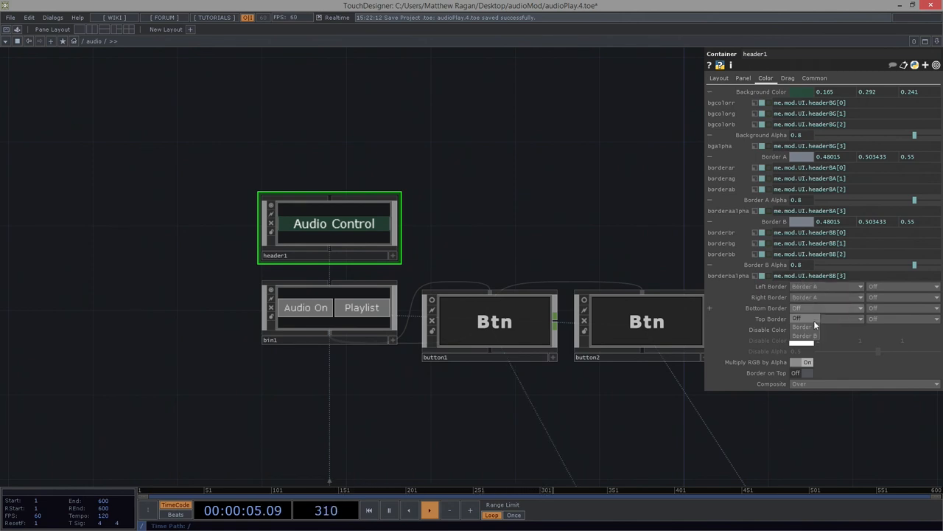
# Step: Set header1's left, right, bottom and top borders to Border A
pyautogui.click(804, 325)
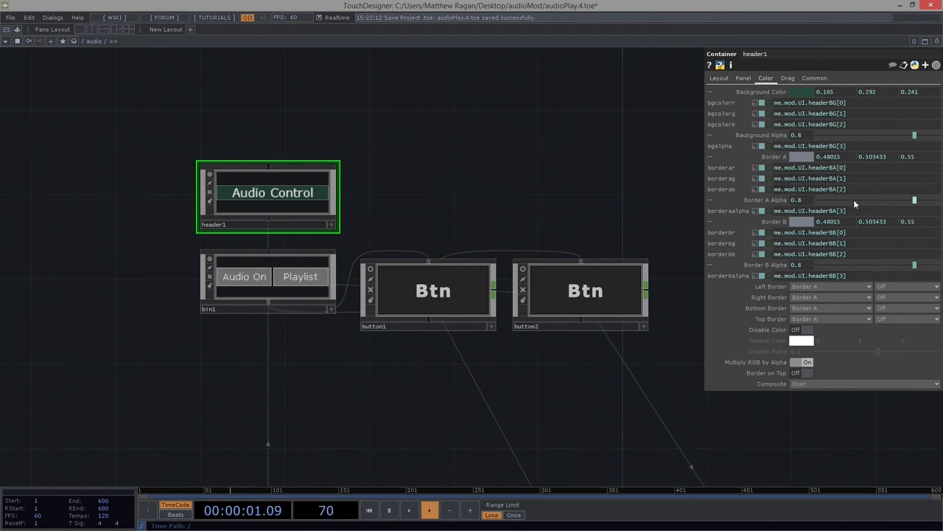
pyautogui.moveTo(361, 435)
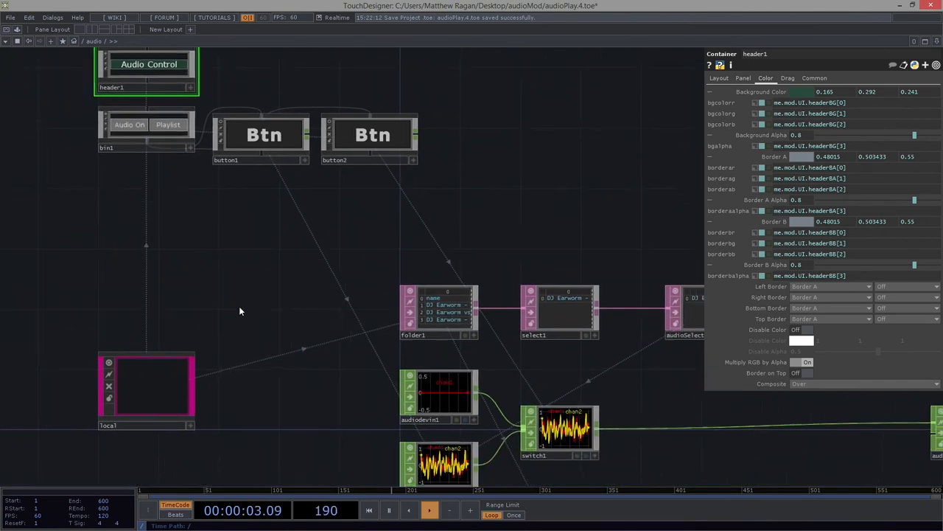
pyautogui.scroll(-3)
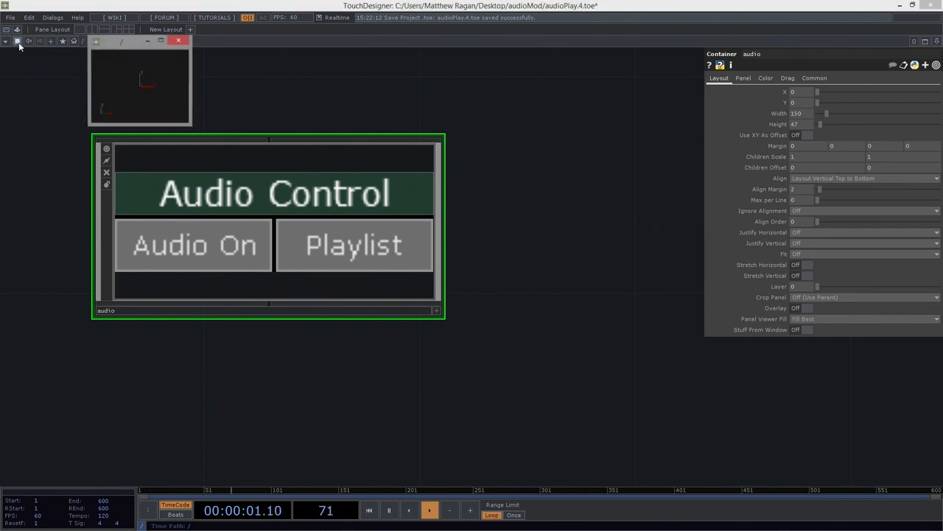
# Step: Open the audio COMP's floating View window, close it, then enter the audio network
pyautogui.rightClick(266, 221)
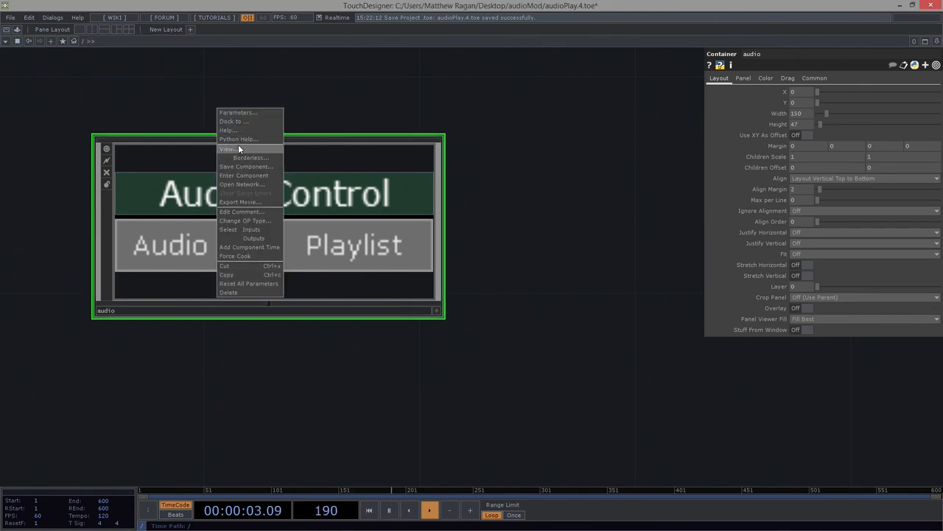
pyautogui.click(228, 148)
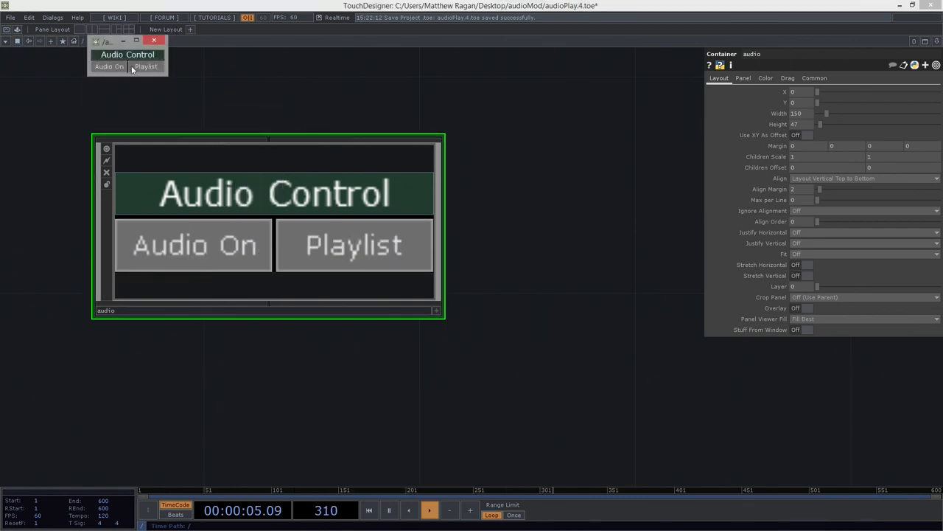
pyautogui.click(155, 40)
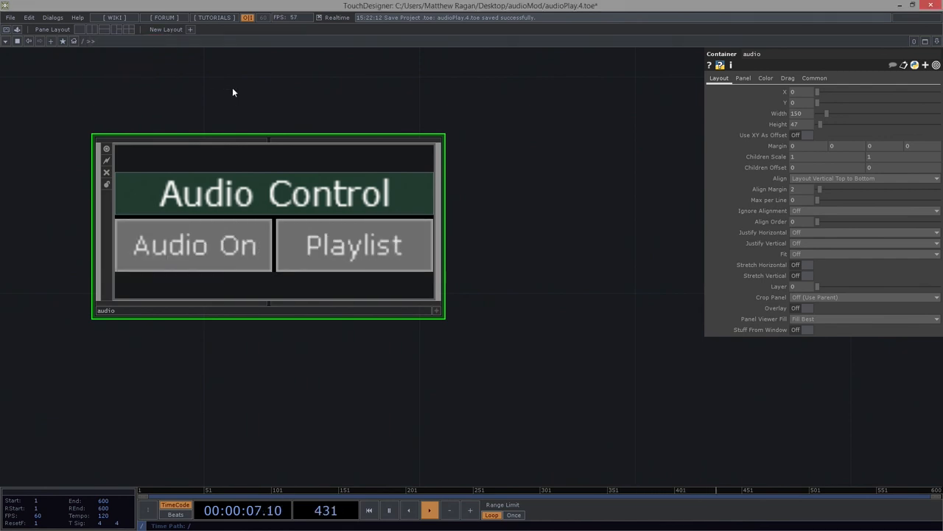
pyautogui.doubleClick(269, 221)
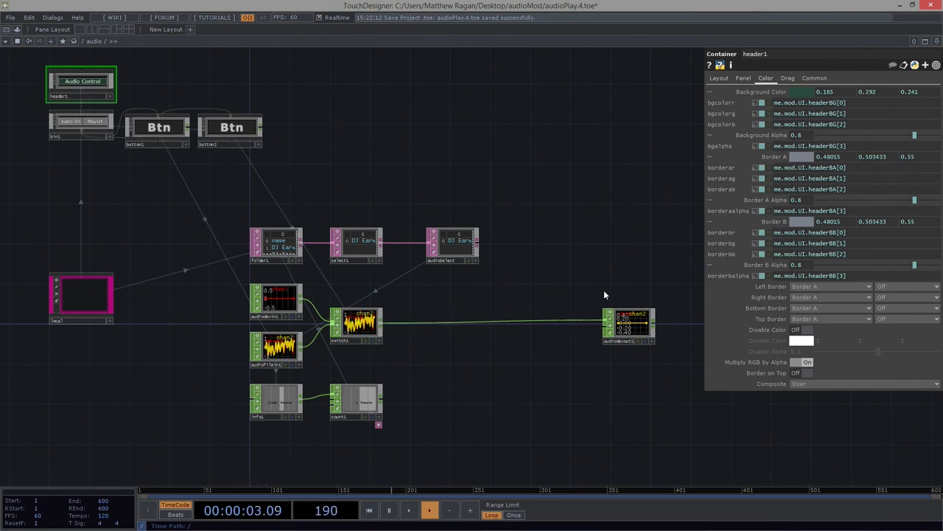
pyautogui.moveTo(438, 251)
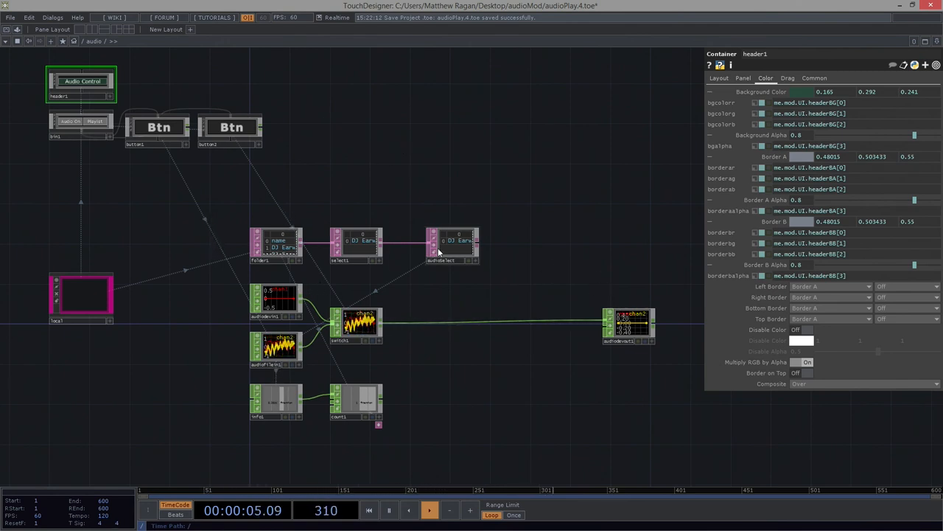